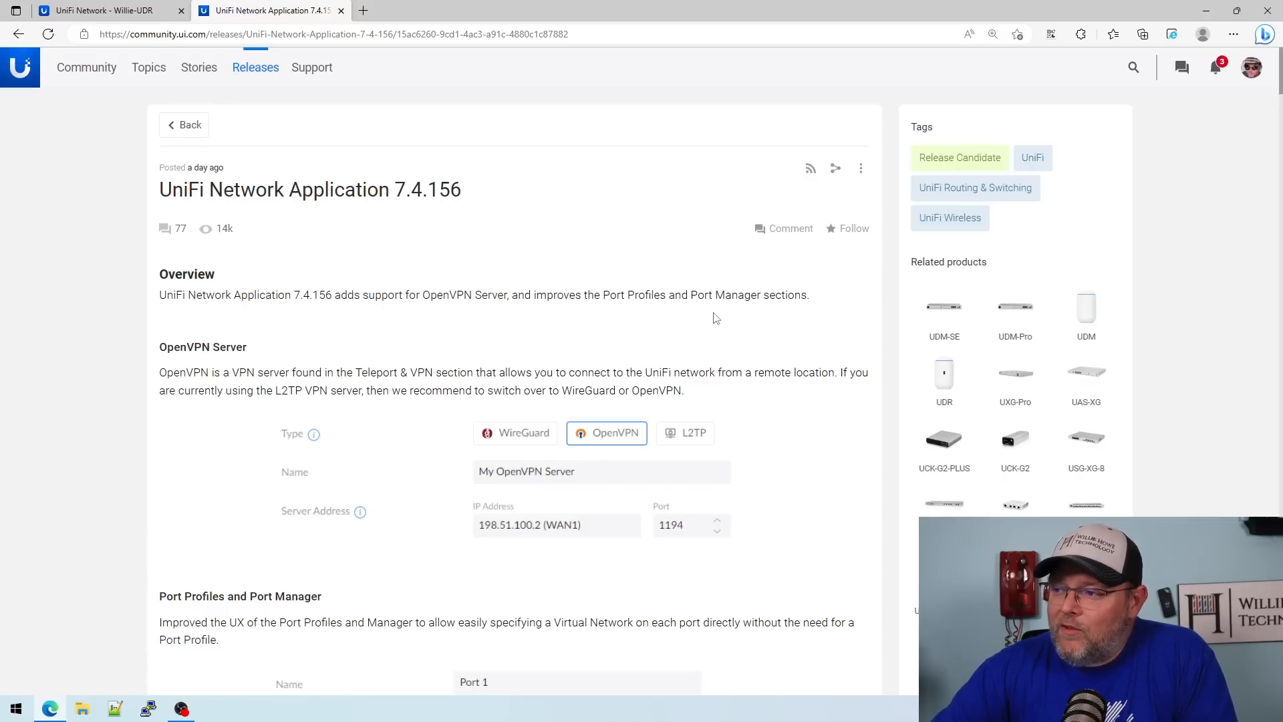
mouse_move(310, 413)
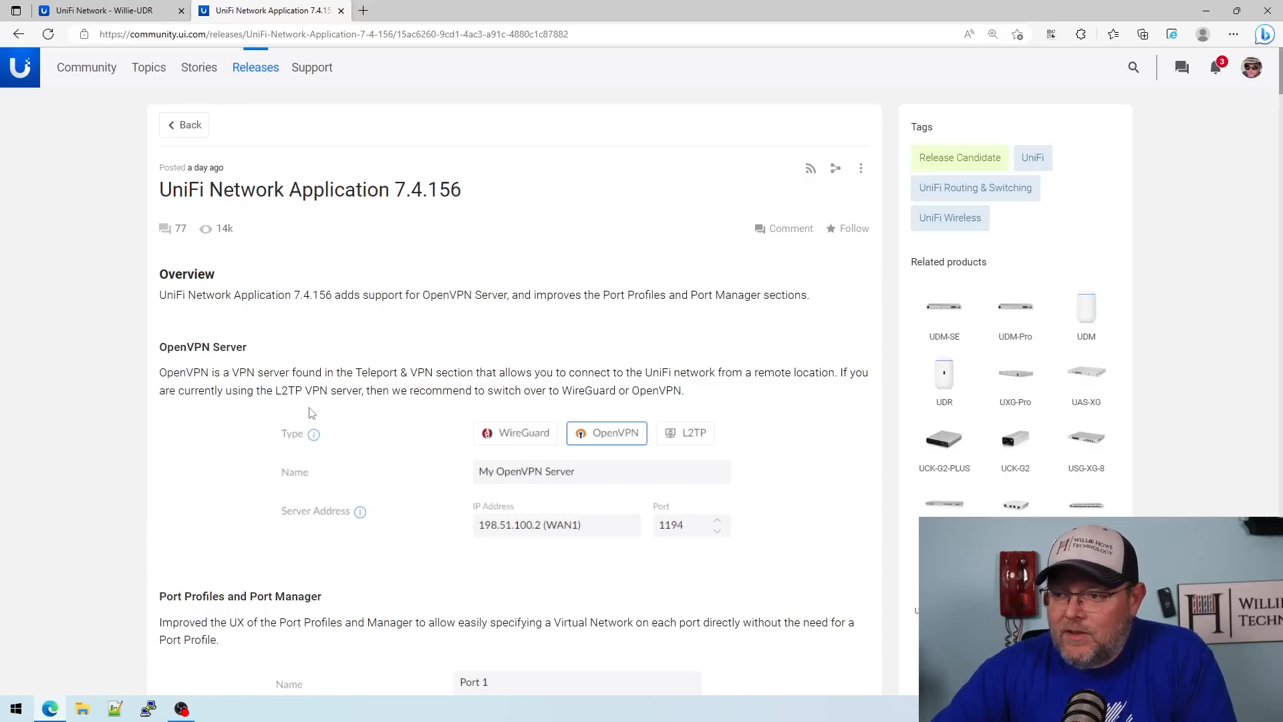
- Scroll through the 7.4.156 release notes page before leaving the browser tab
scroll(down, 3)
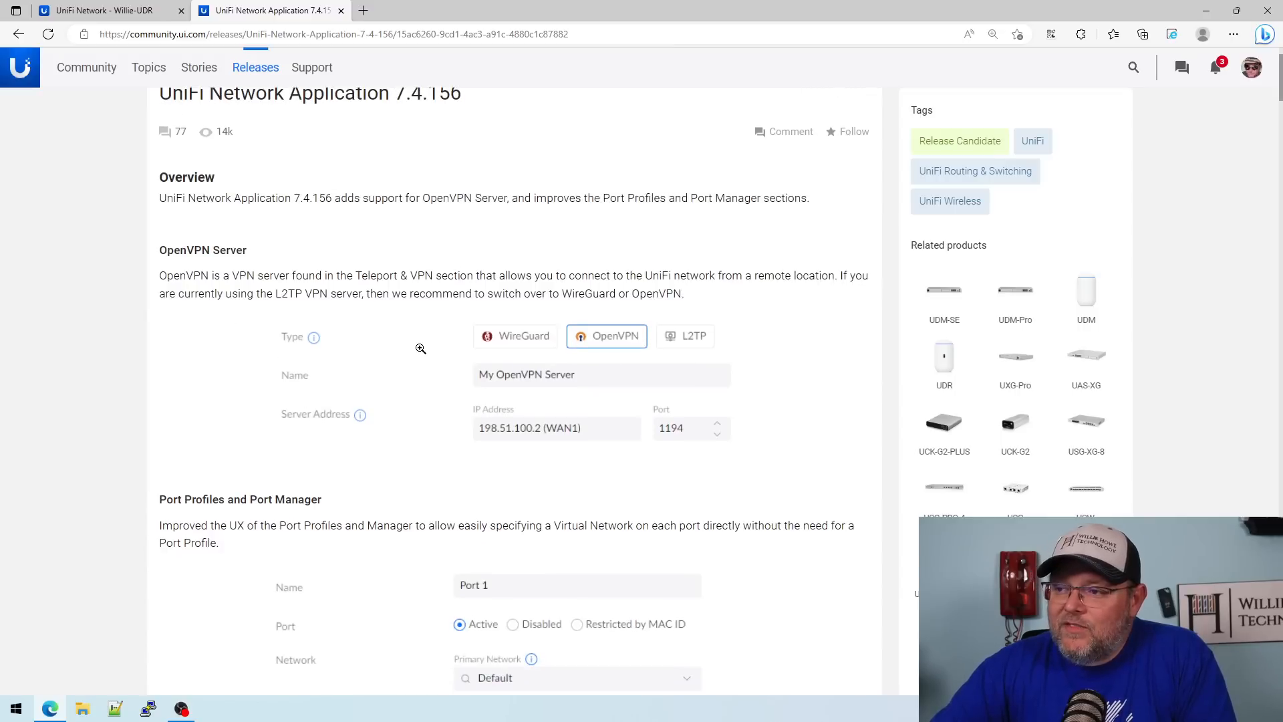
mouse_move(410, 352)
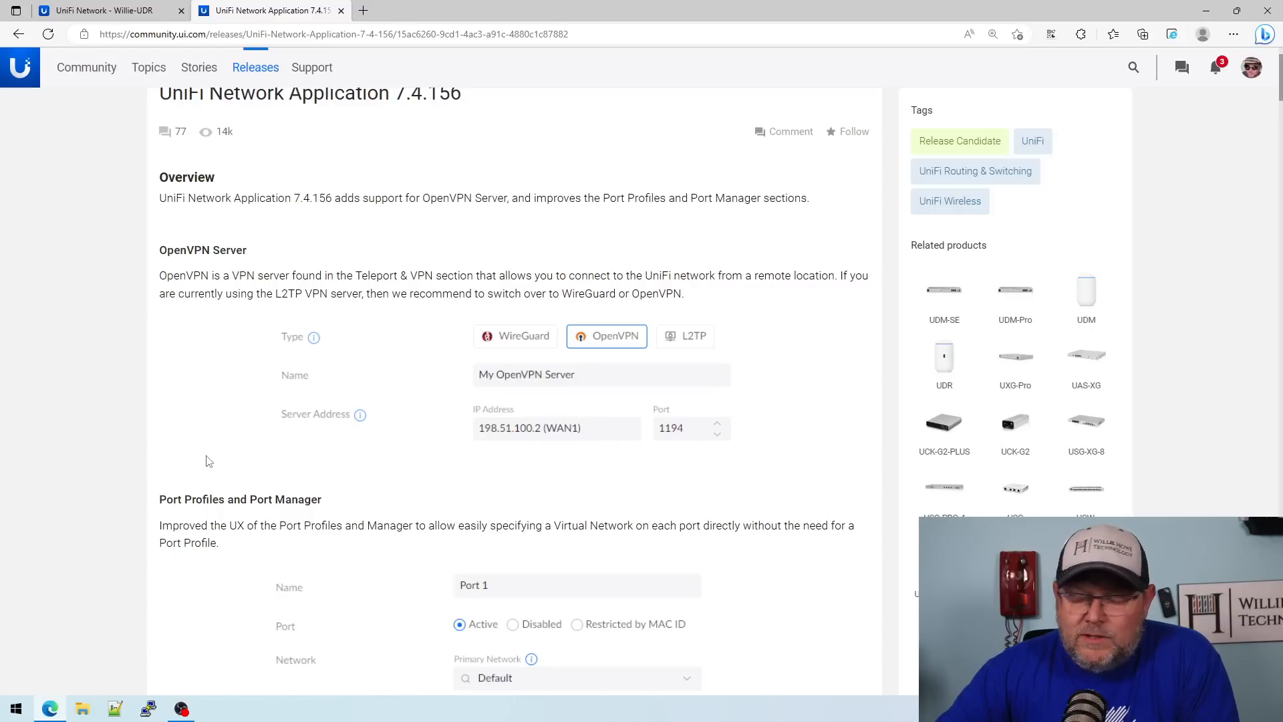
scroll(down, 3)
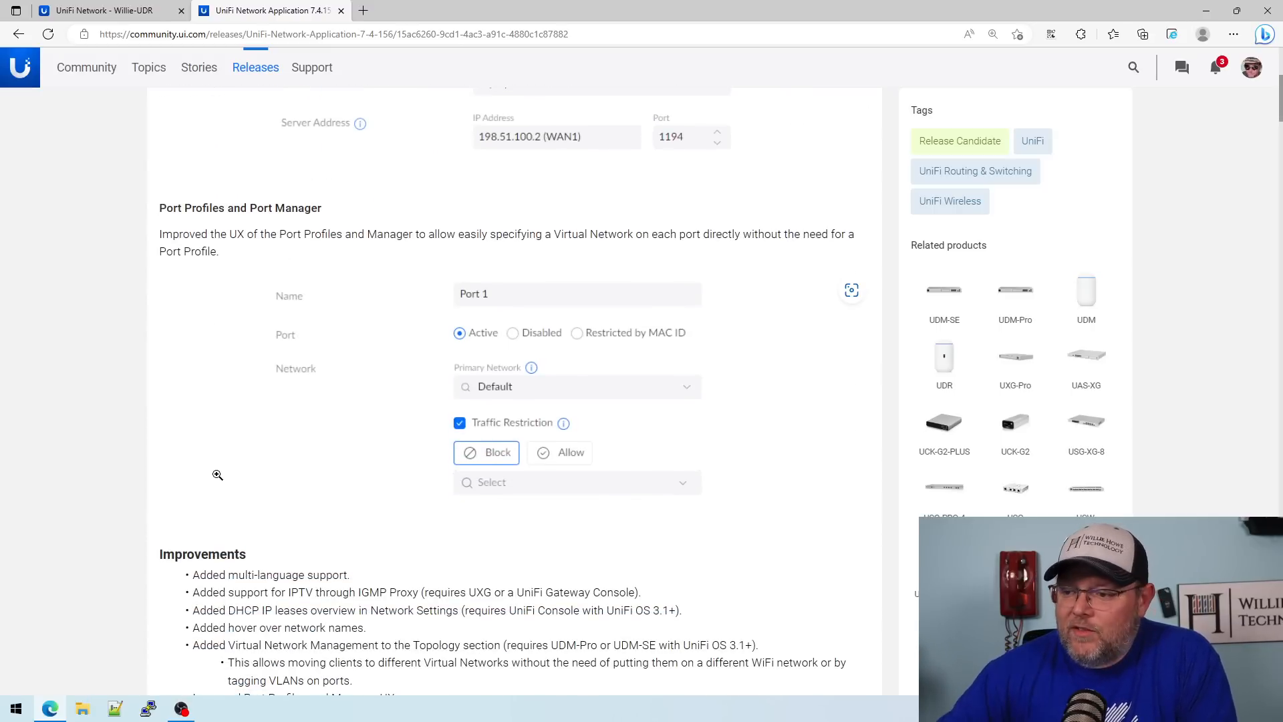
scroll(down, 3)
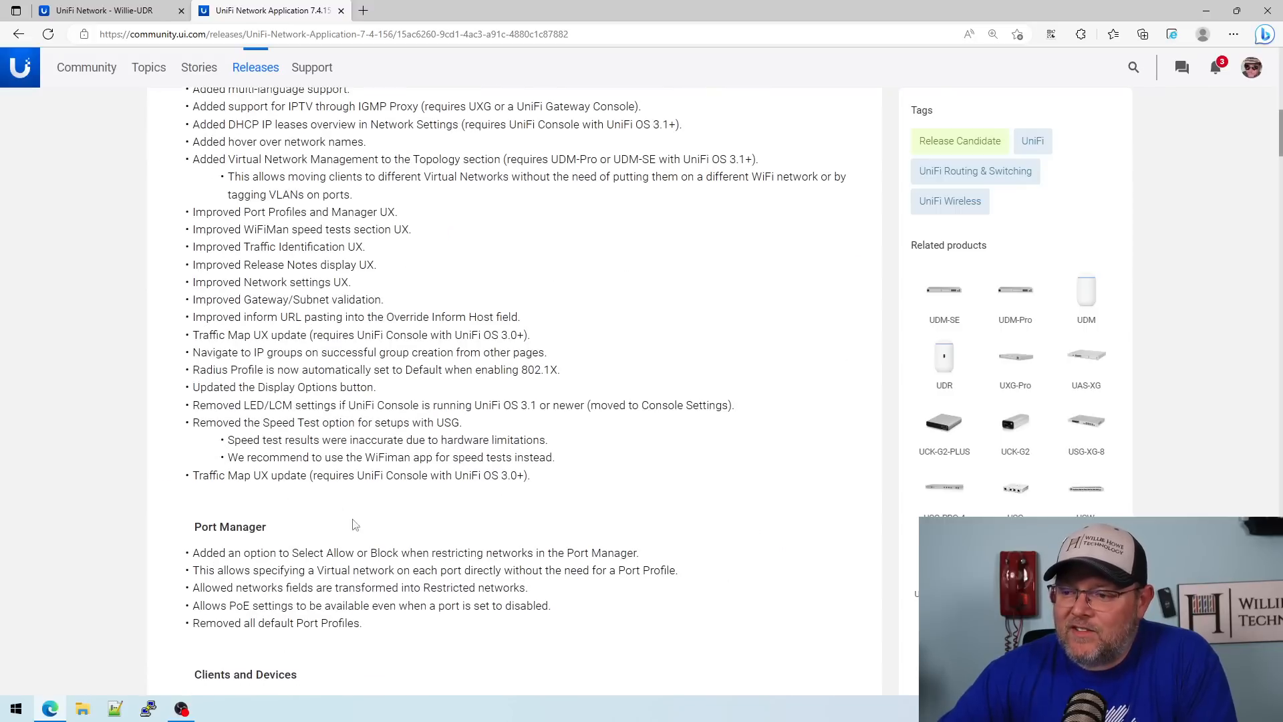
scroll(down, 3)
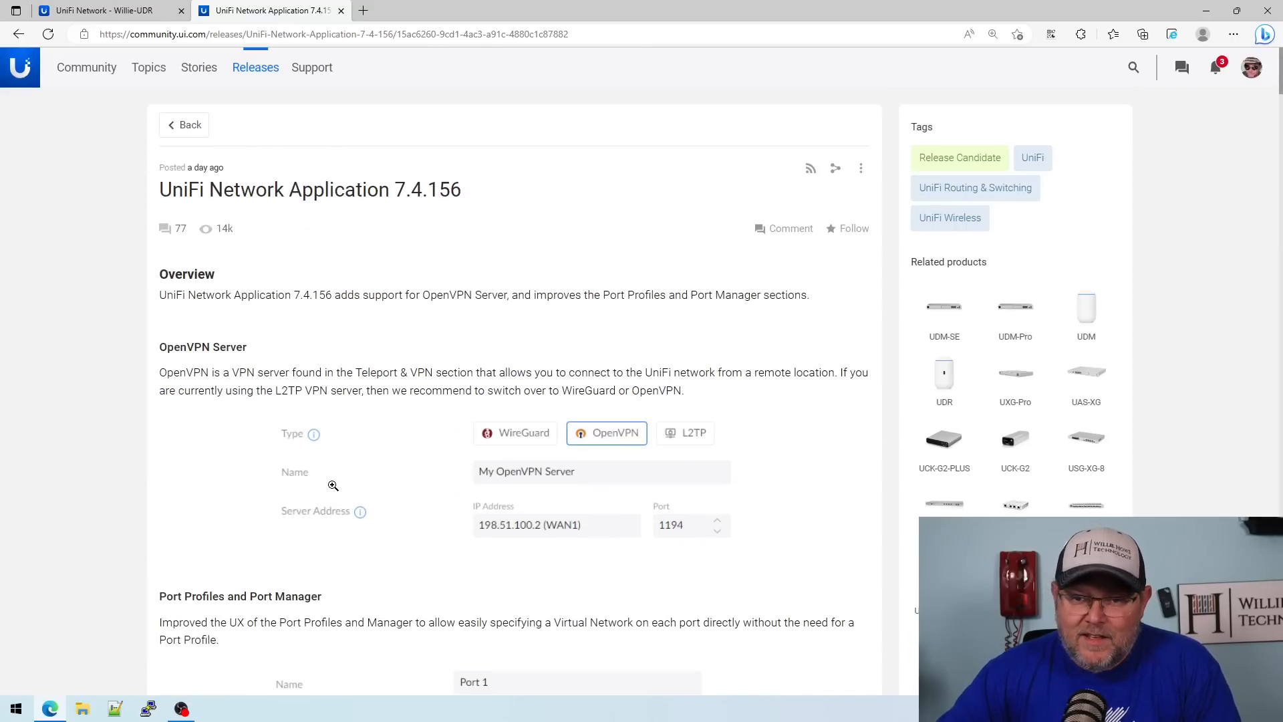
scroll(down, 3)
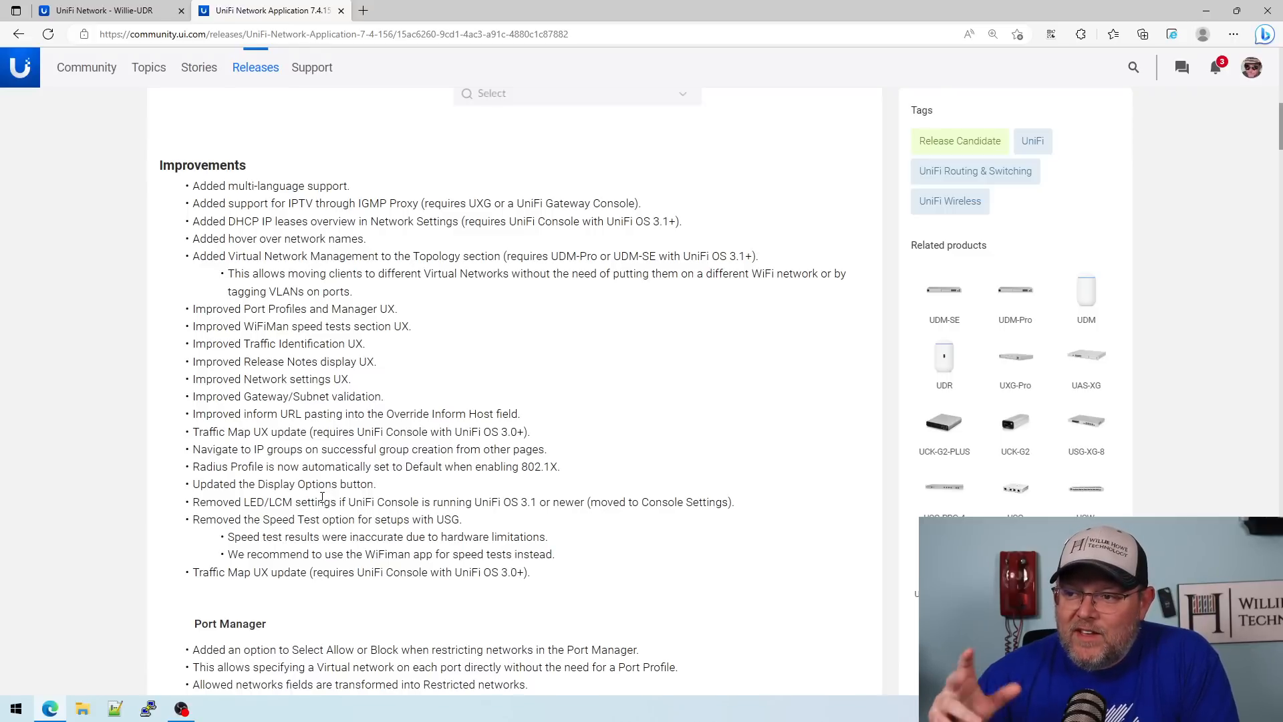
scroll(down, 3)
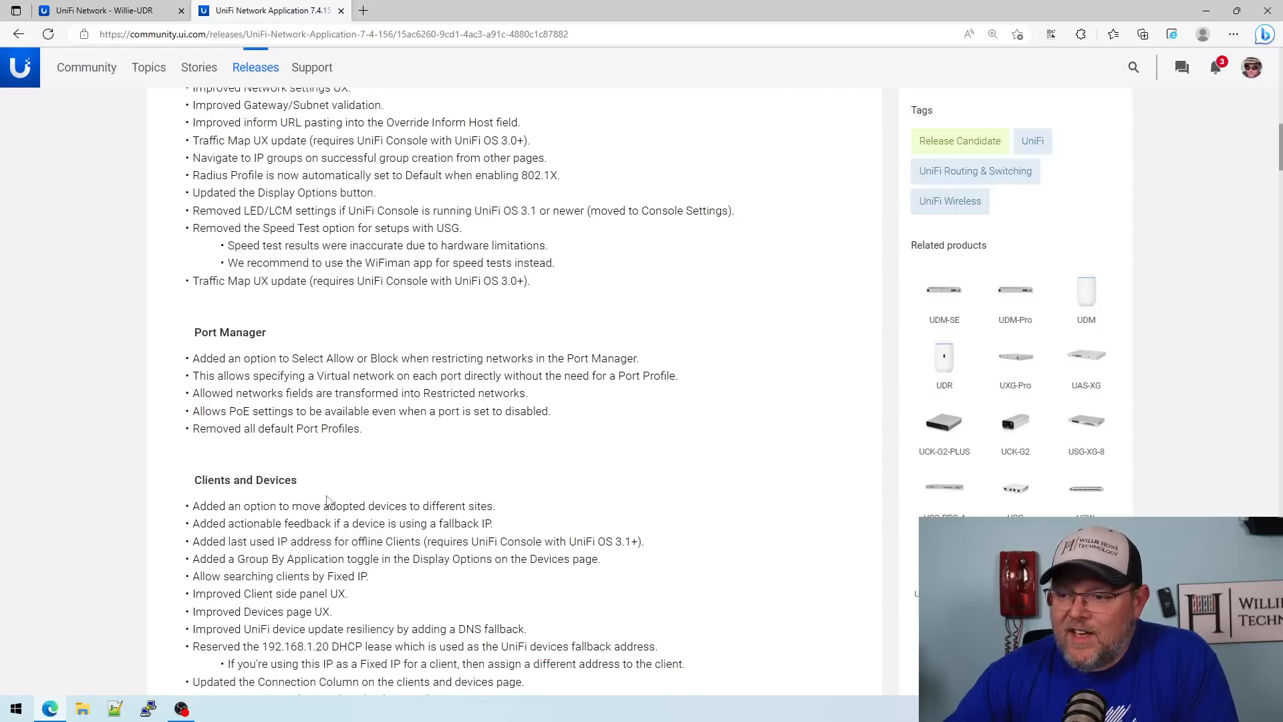
scroll(down, 3)
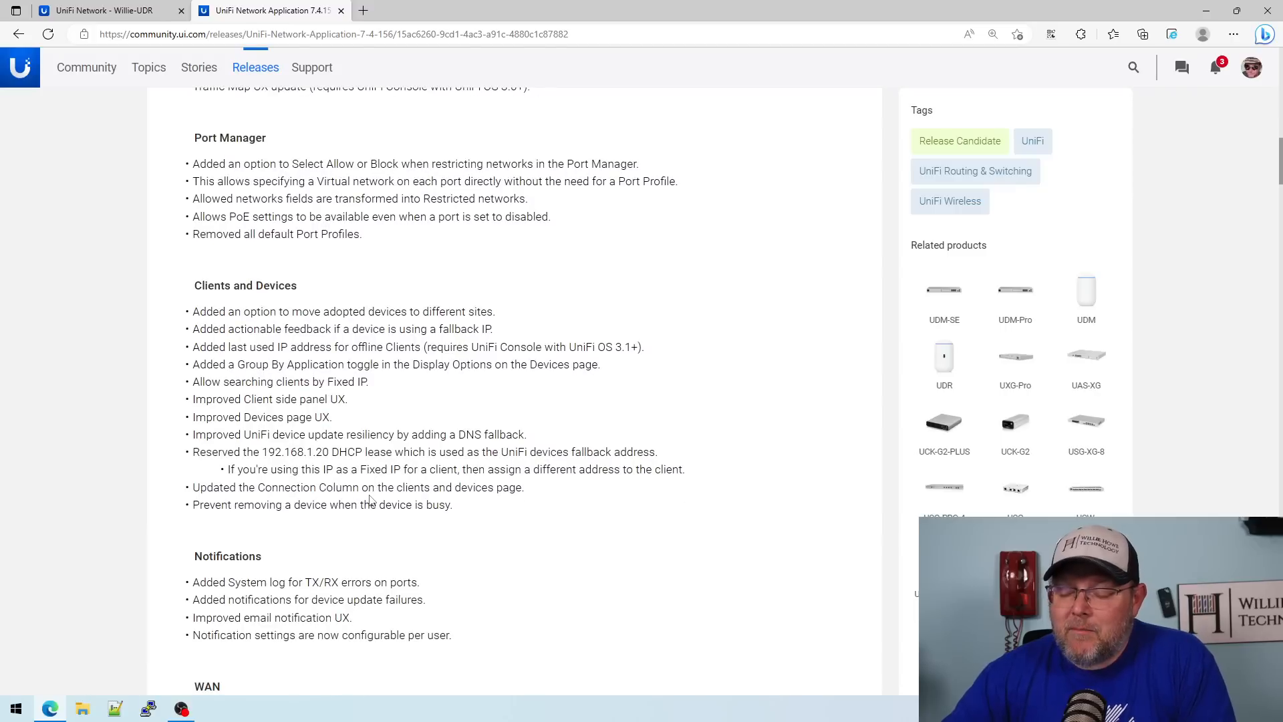
scroll(down, 3)
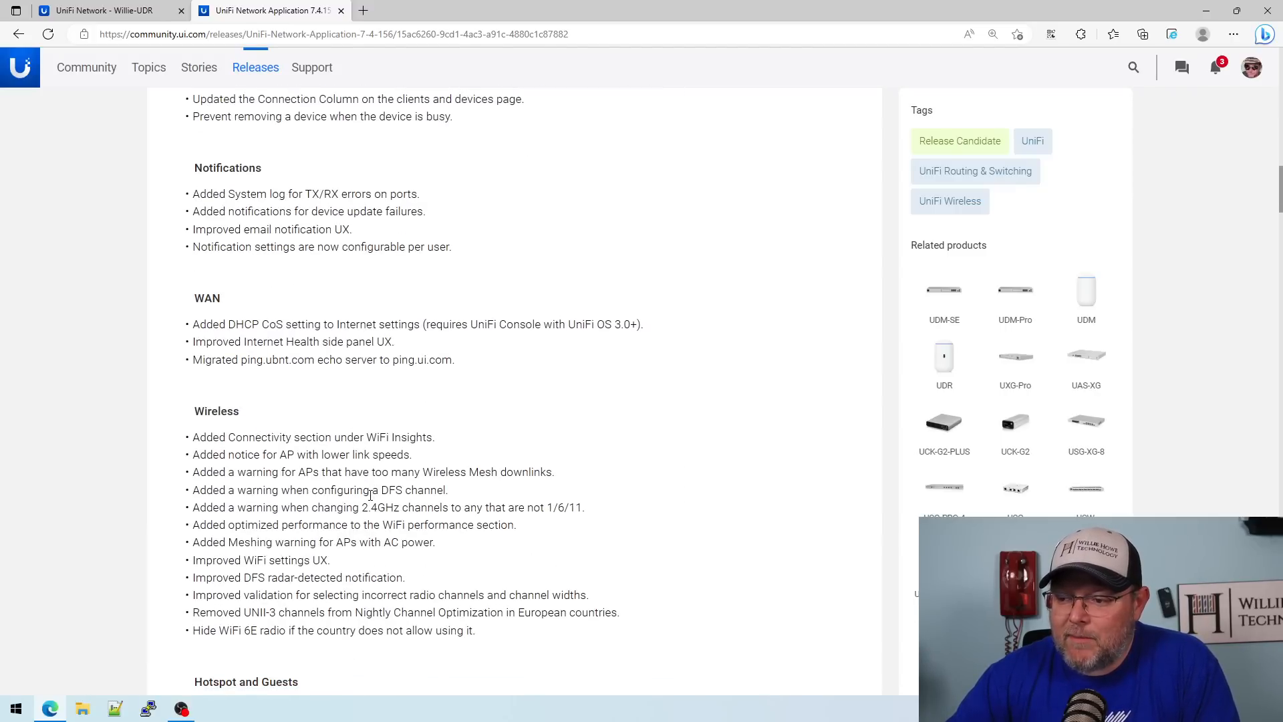
scroll(down, 3)
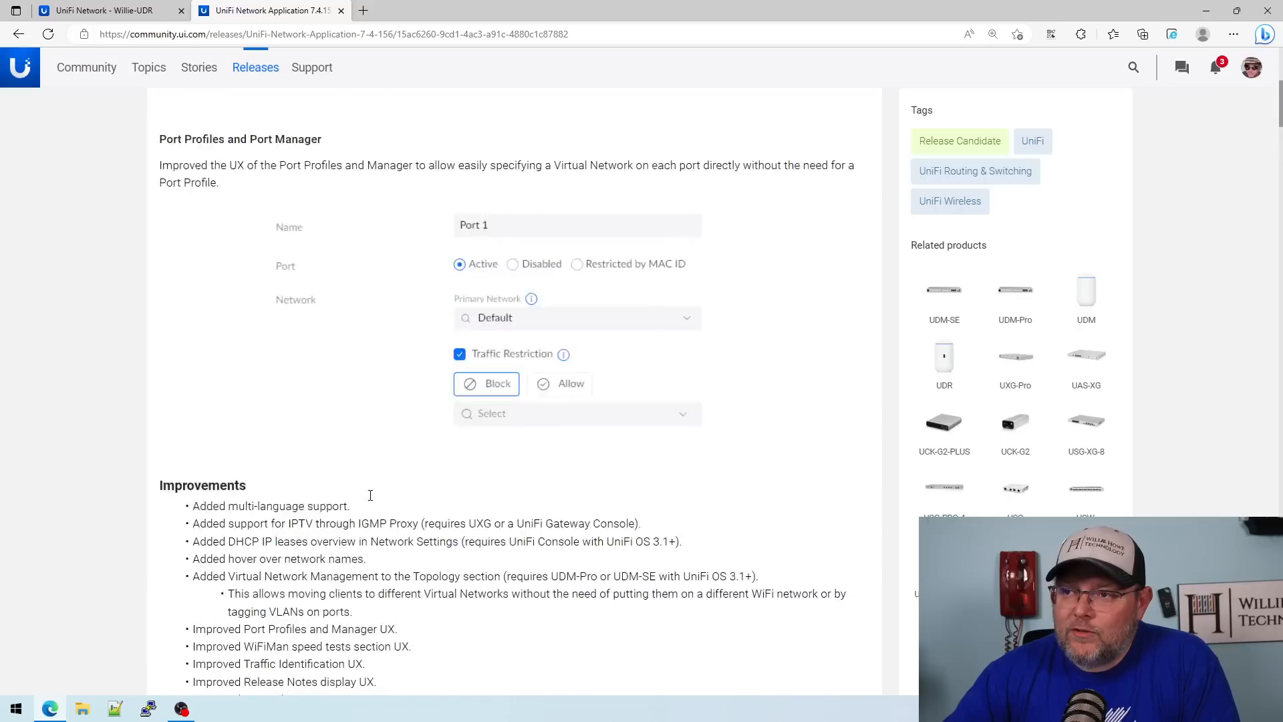
scroll(up, 3)
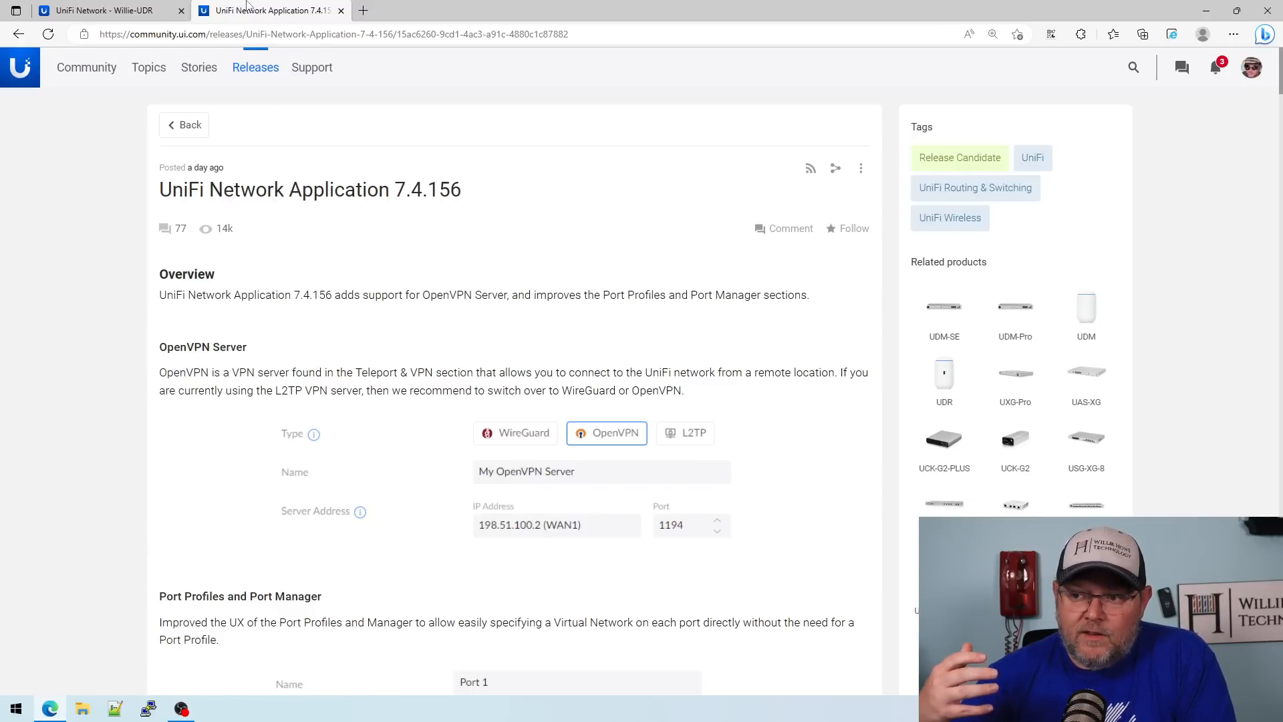
- Show Settings > Profiles > WiFi QoS in the UniFi controller, listing Default and Kids unlimited
click(98, 9)
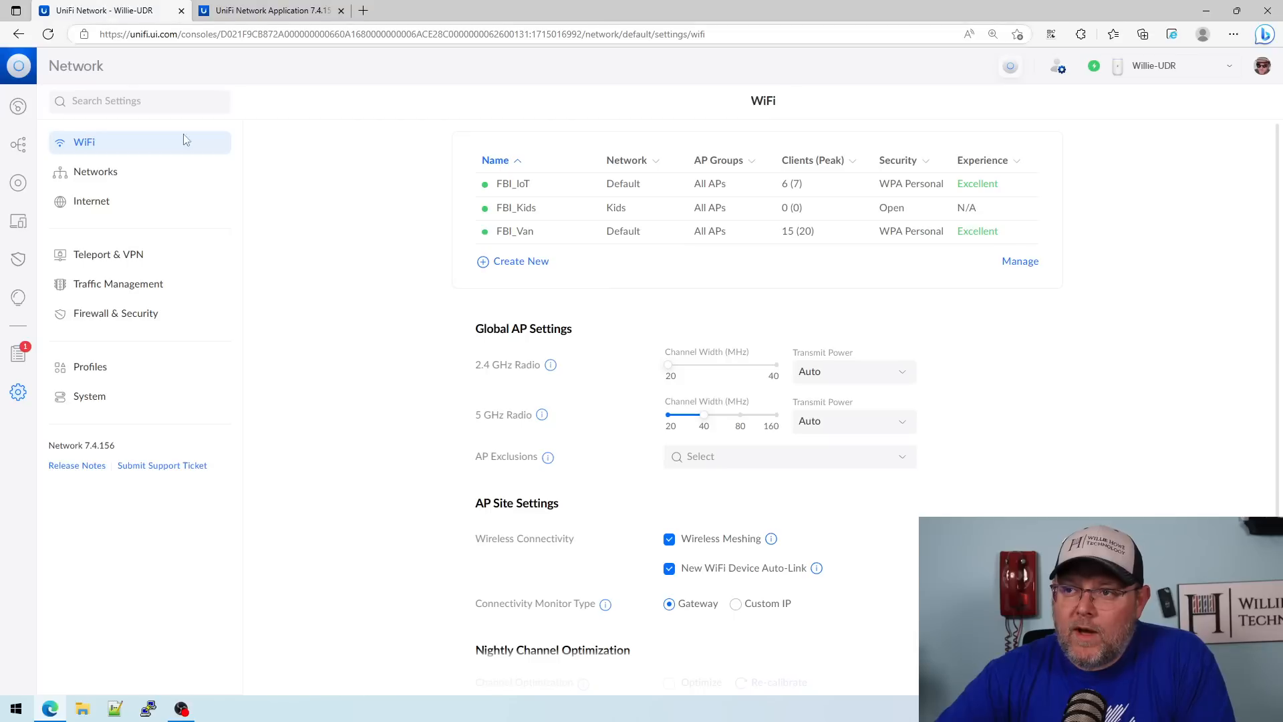
mouse_move(270, 286)
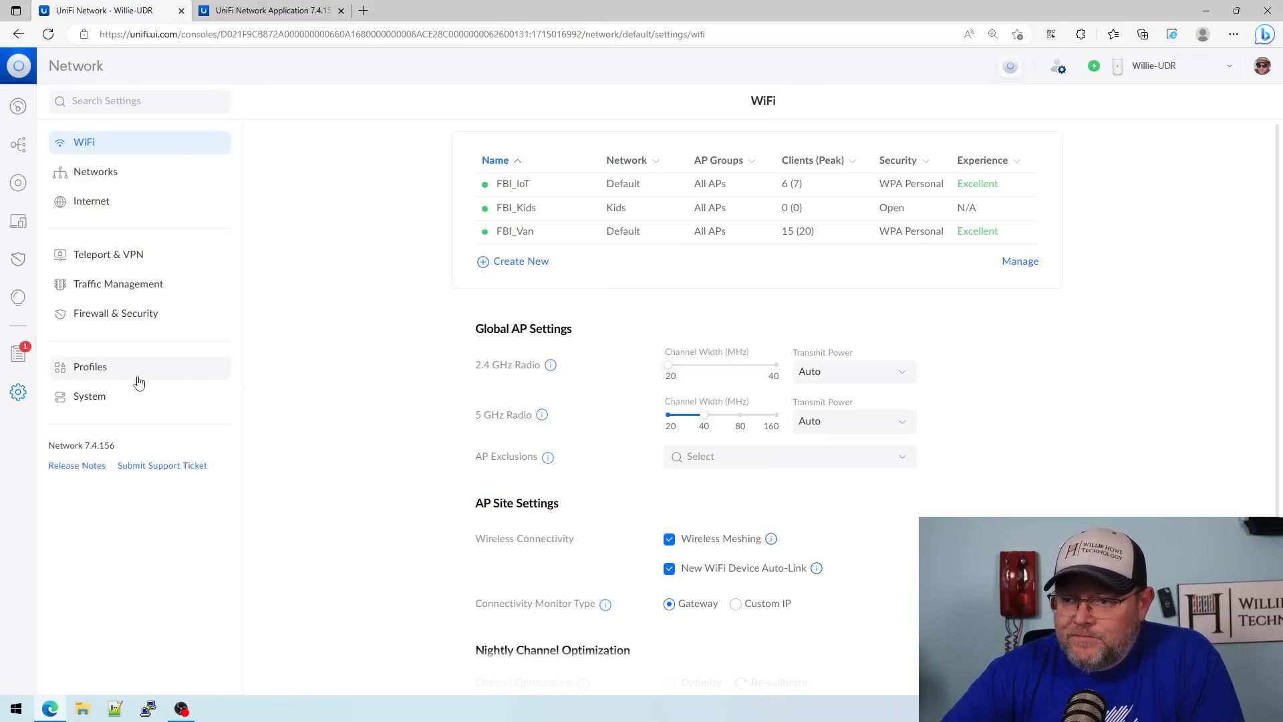
click(90, 366)
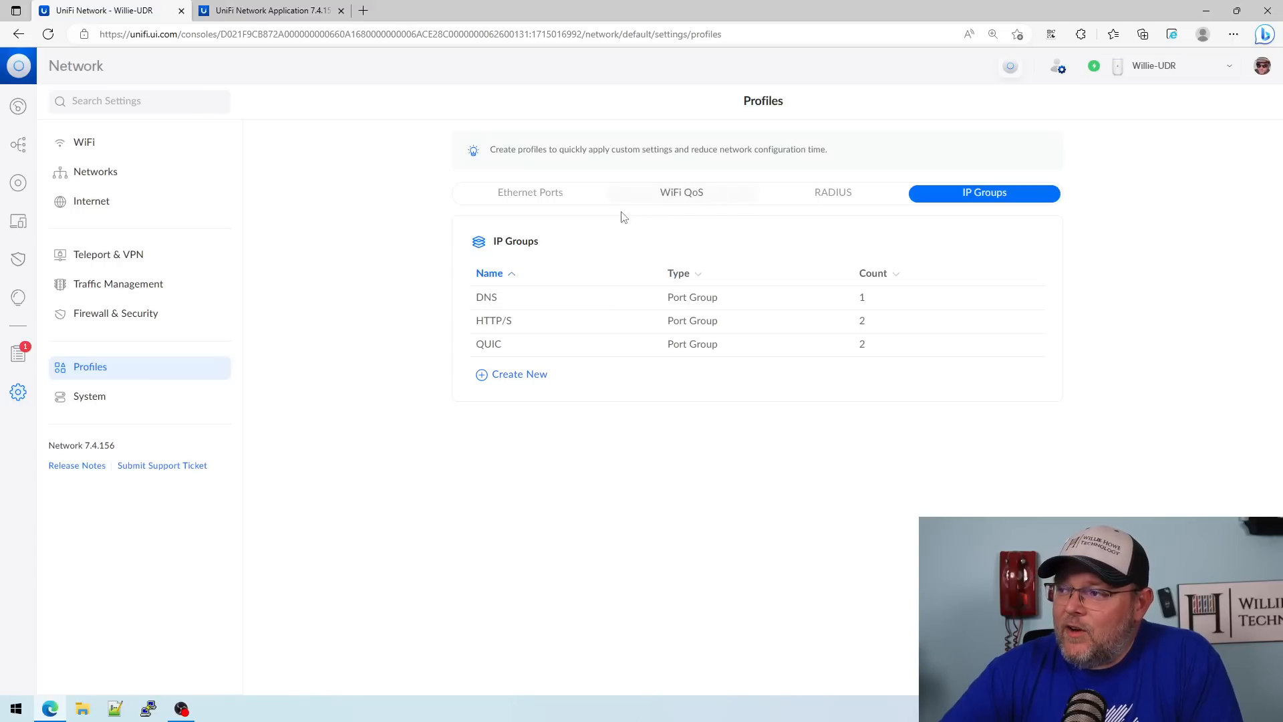
mouse_move(696, 198)
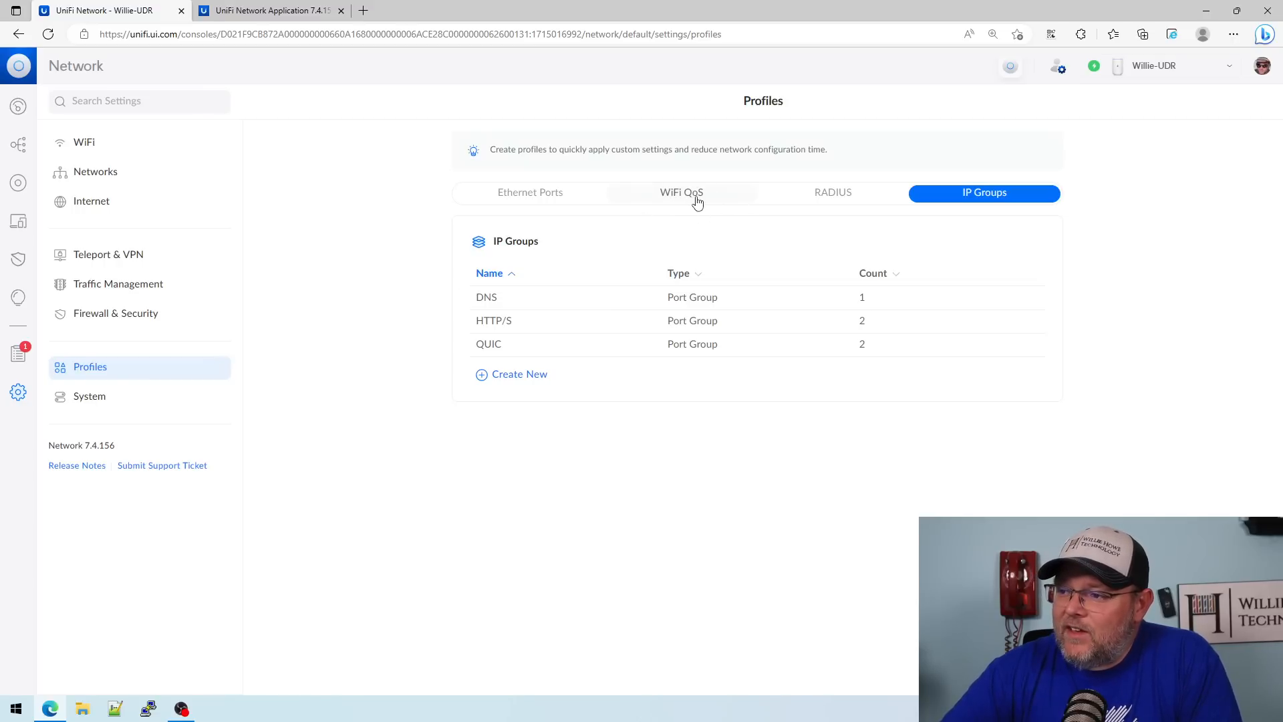
click(680, 192)
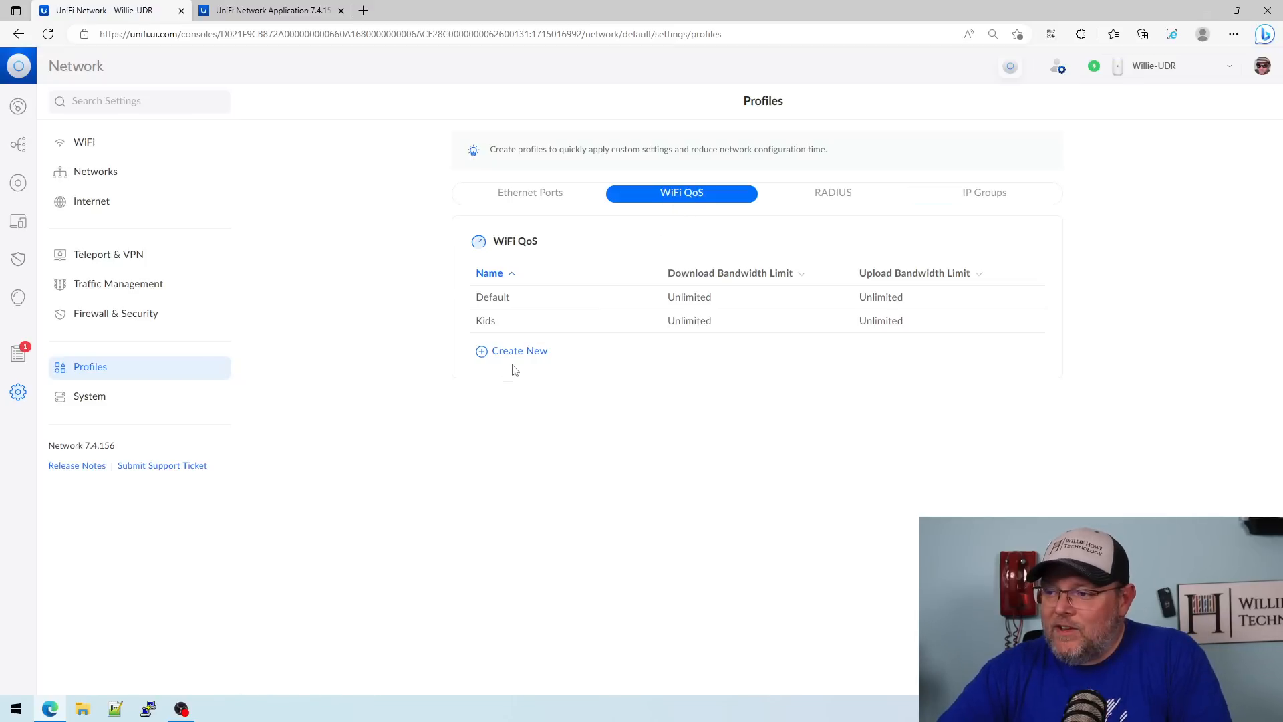
click(518, 350)
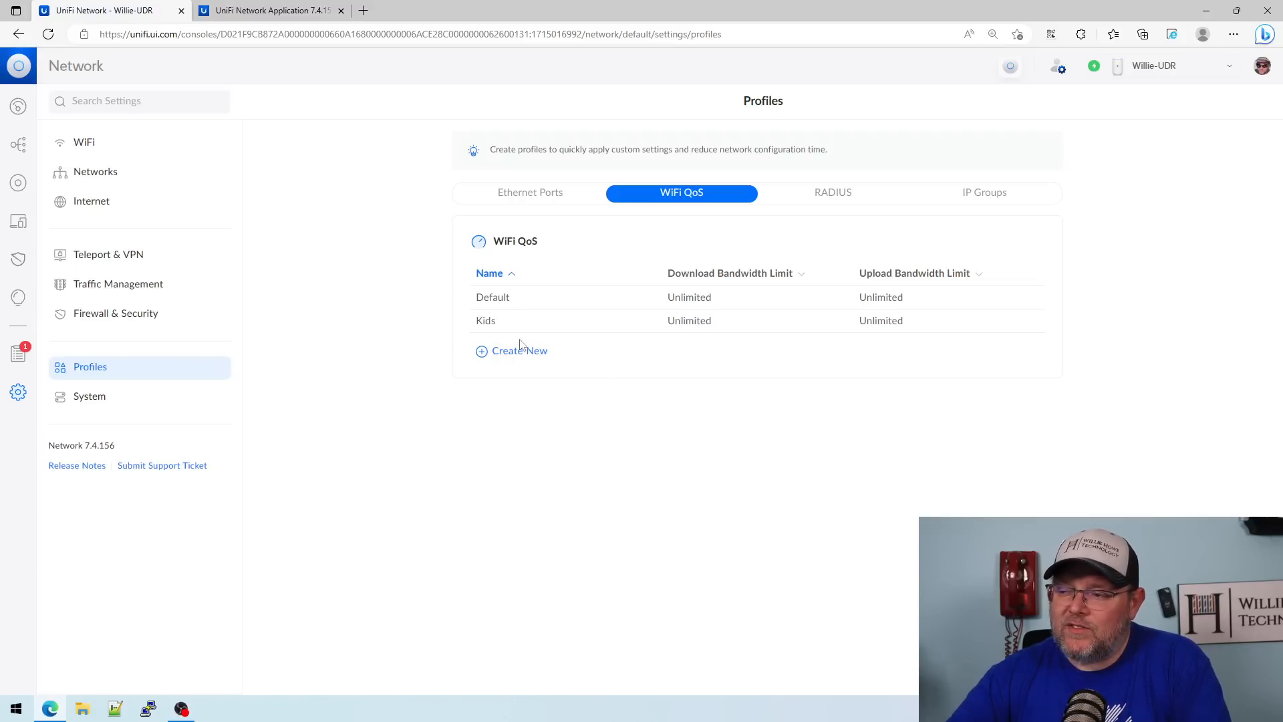
- Edit the Kids WiFi QoS profile with a 100 Mbps download bandwidth limit
click(485, 320)
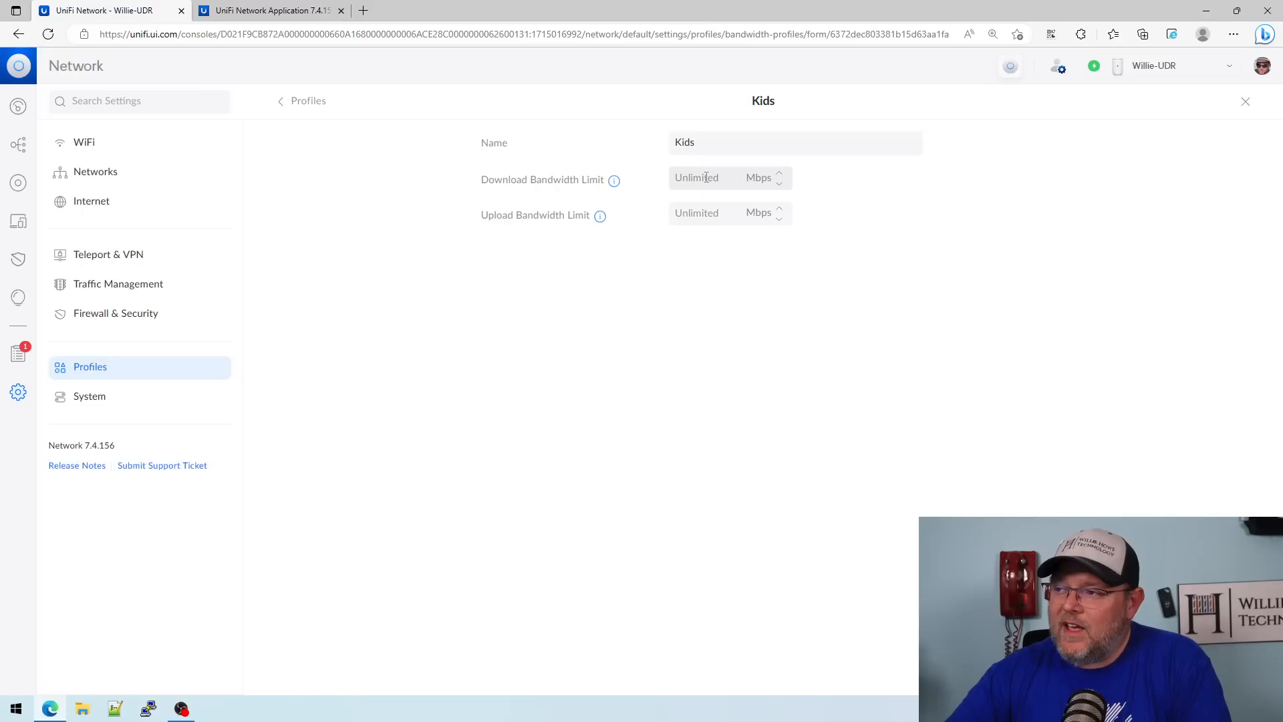
click(713, 178)
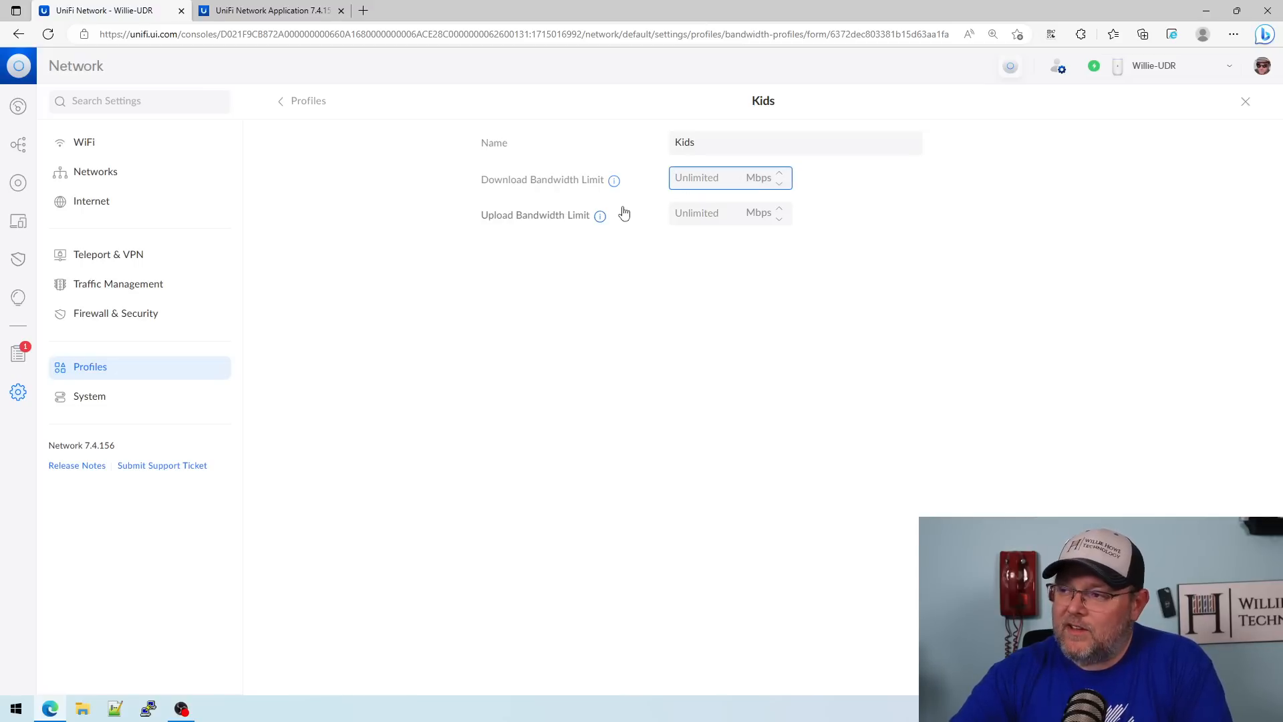
text(100)
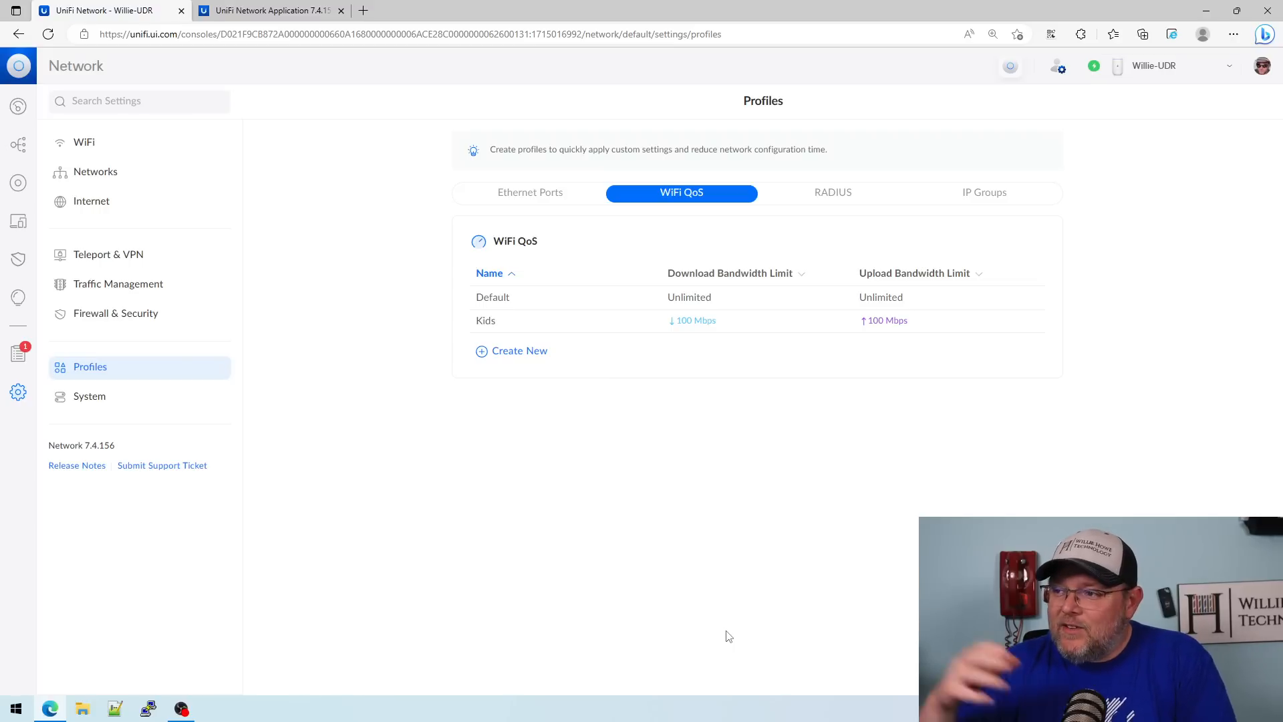
mouse_move(657, 233)
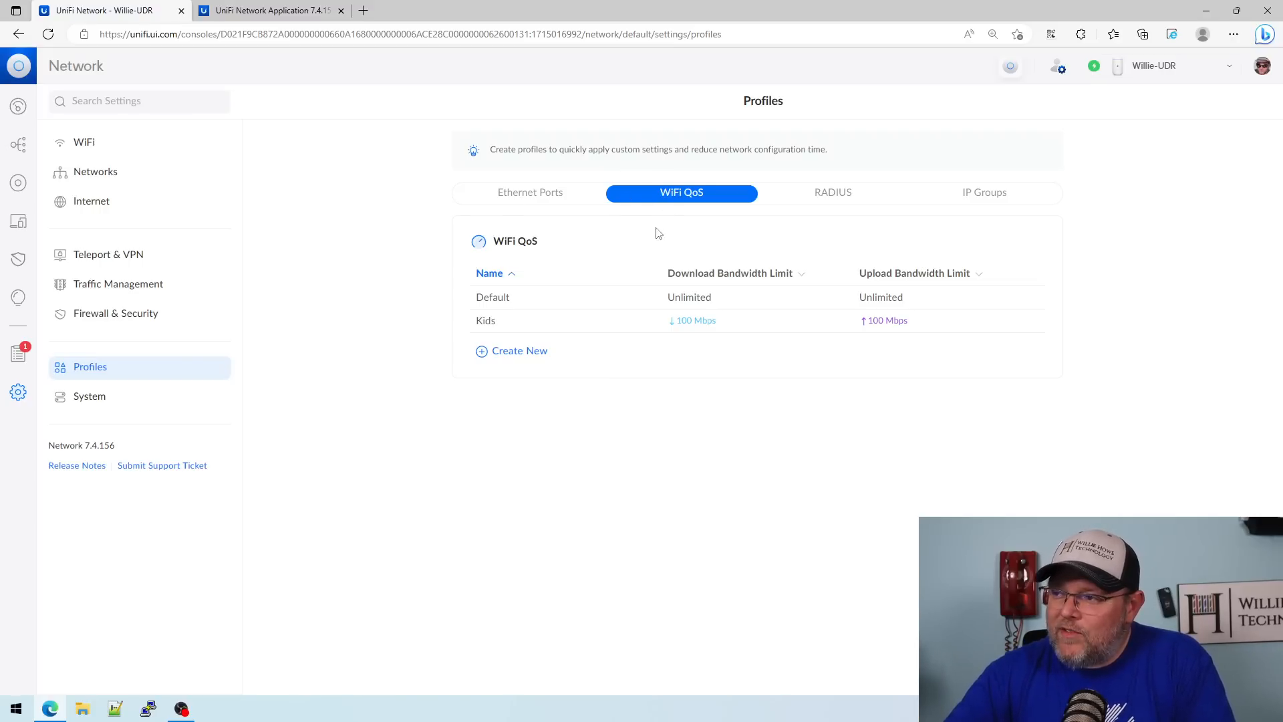
mouse_move(670, 255)
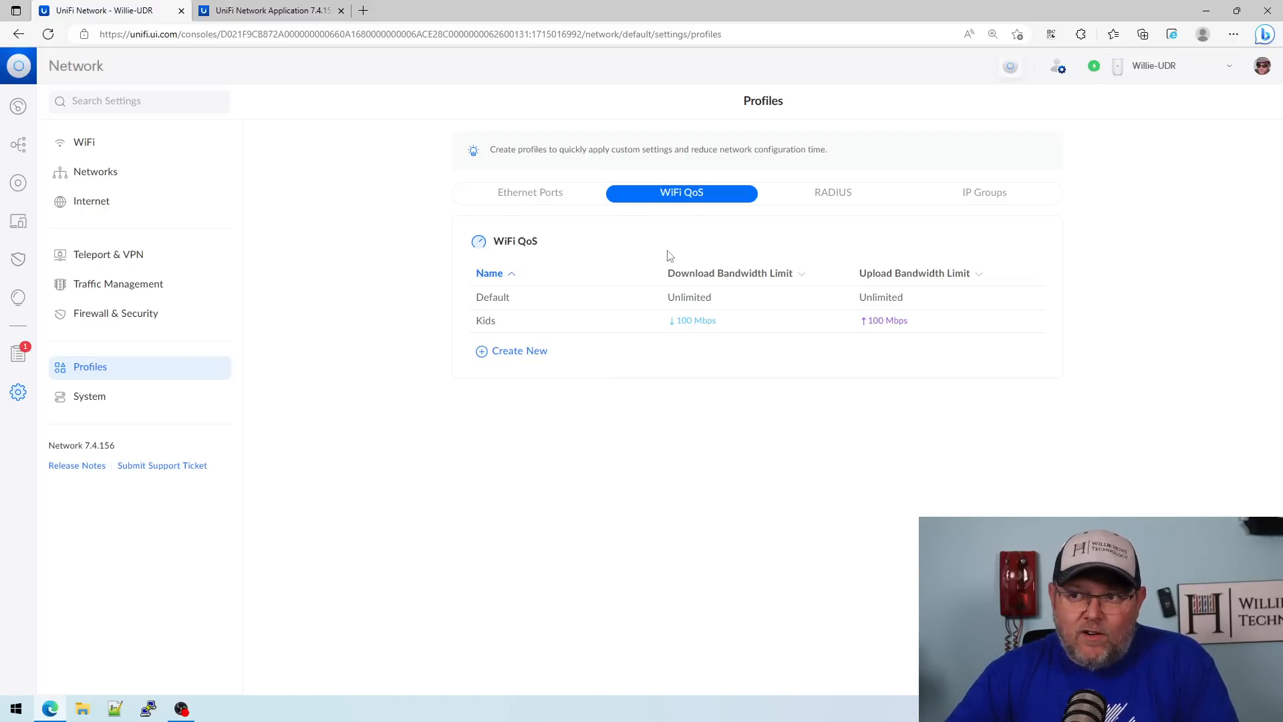
- Read the Improvements and Clients and Devices lists of the 7.4.156 release notes
click(270, 11)
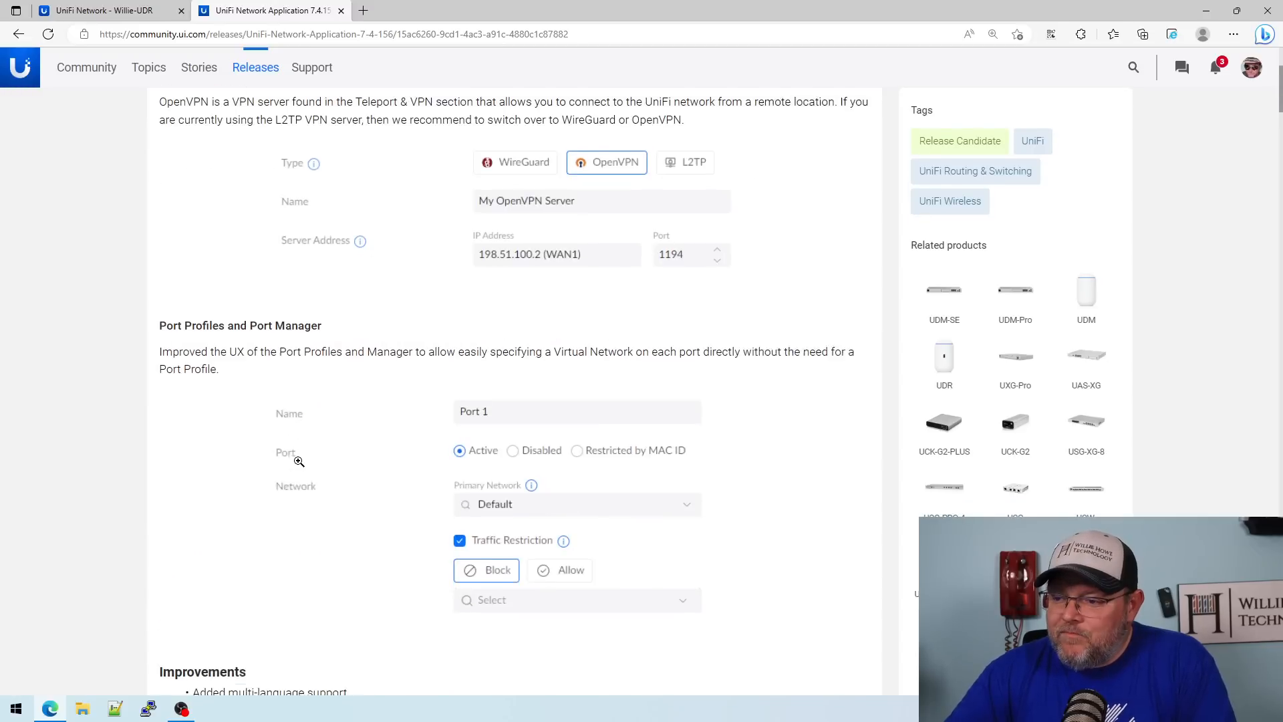
scroll(down, 3)
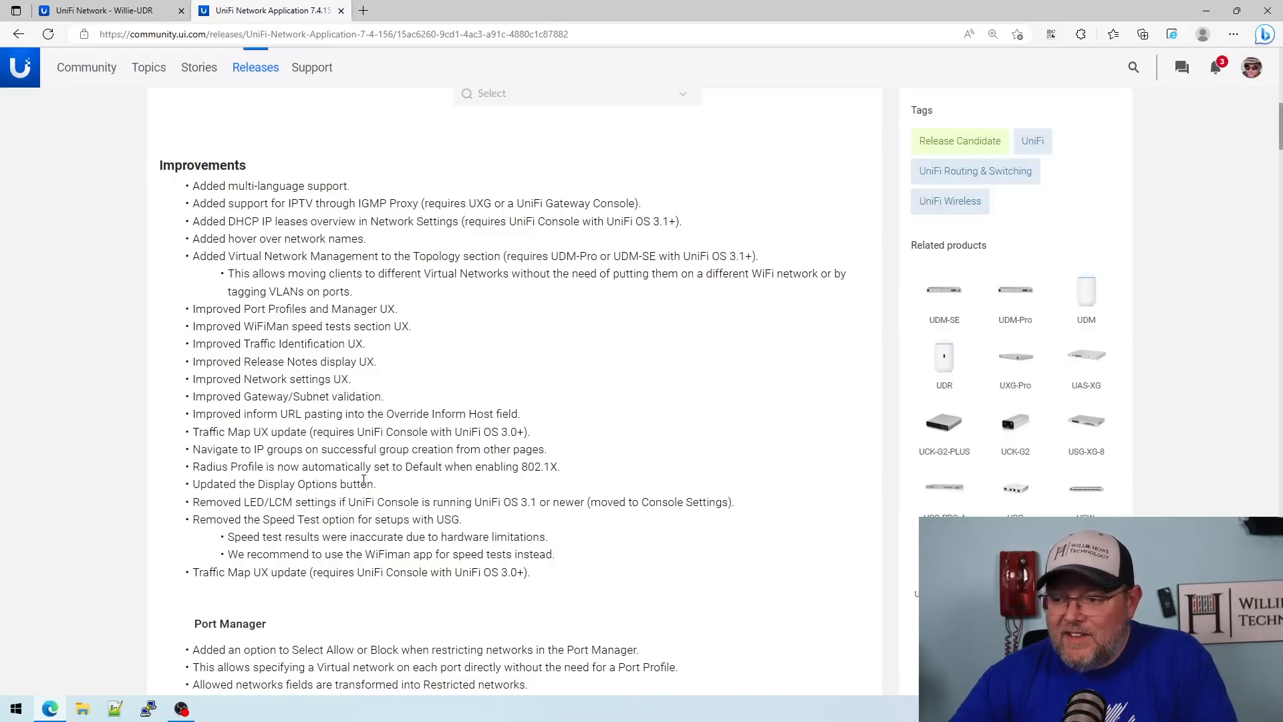
mouse_move(424, 479)
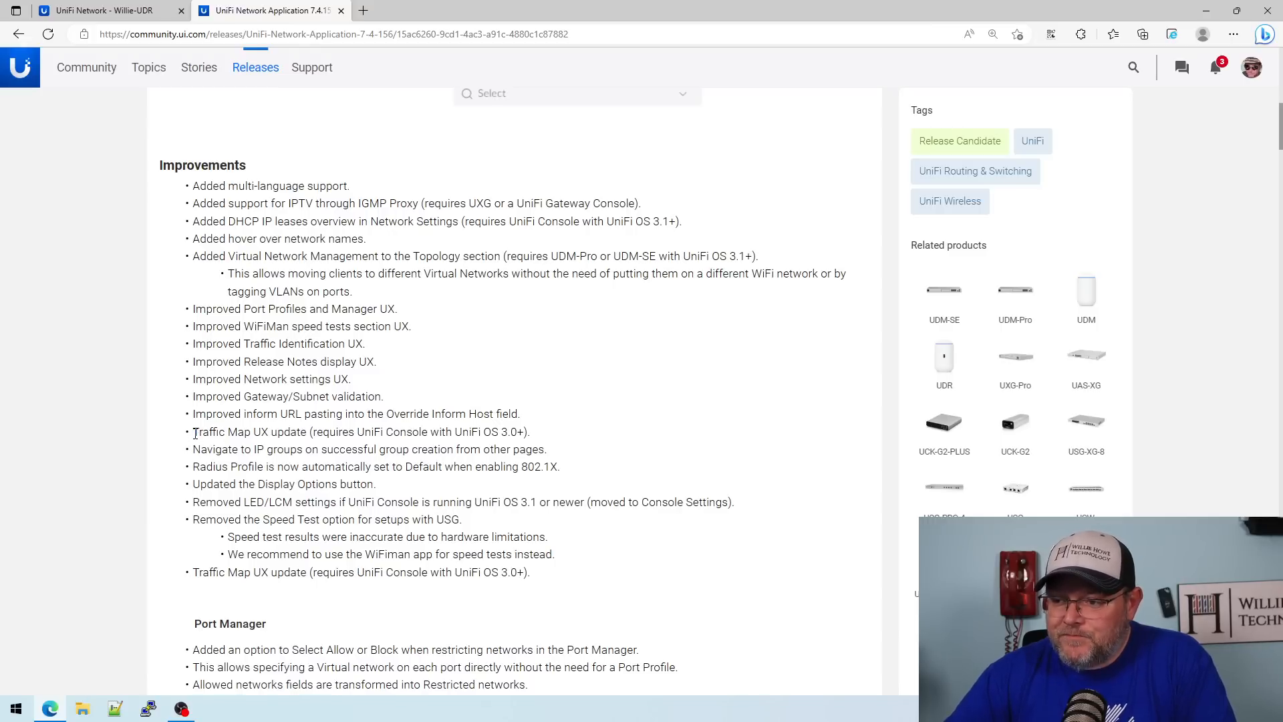
double_click(220, 431)
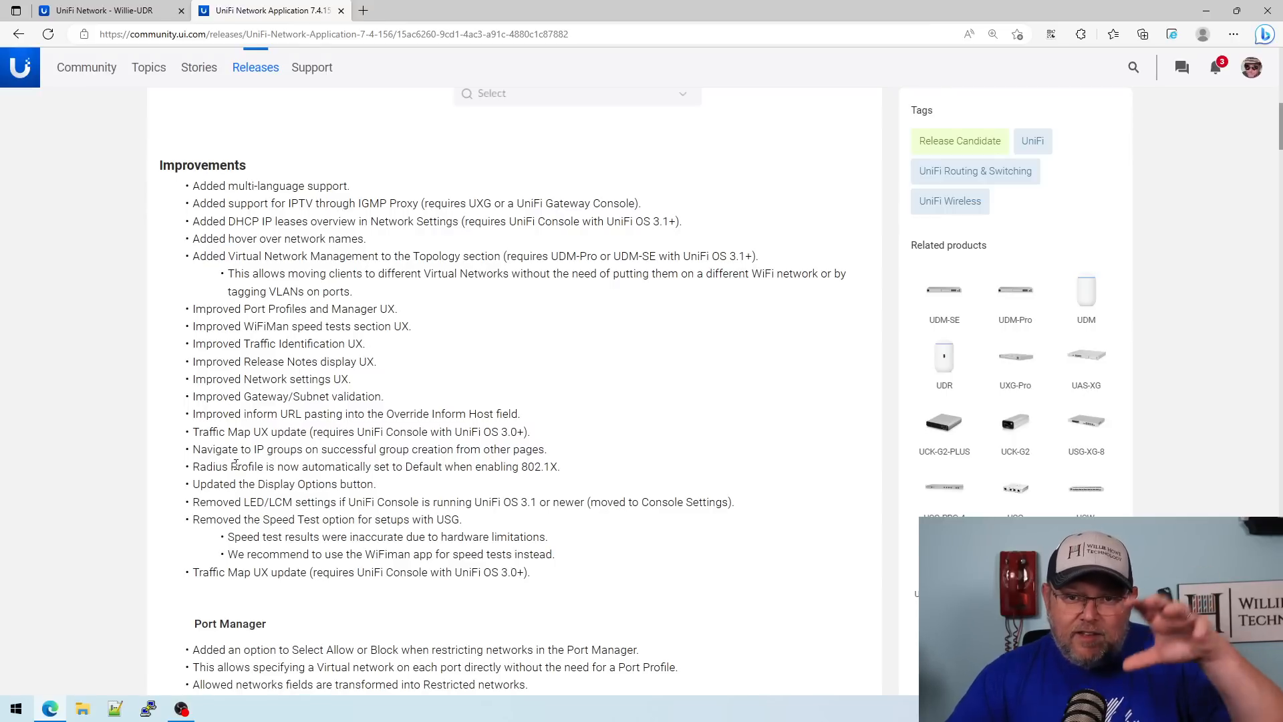
scroll(down, 3)
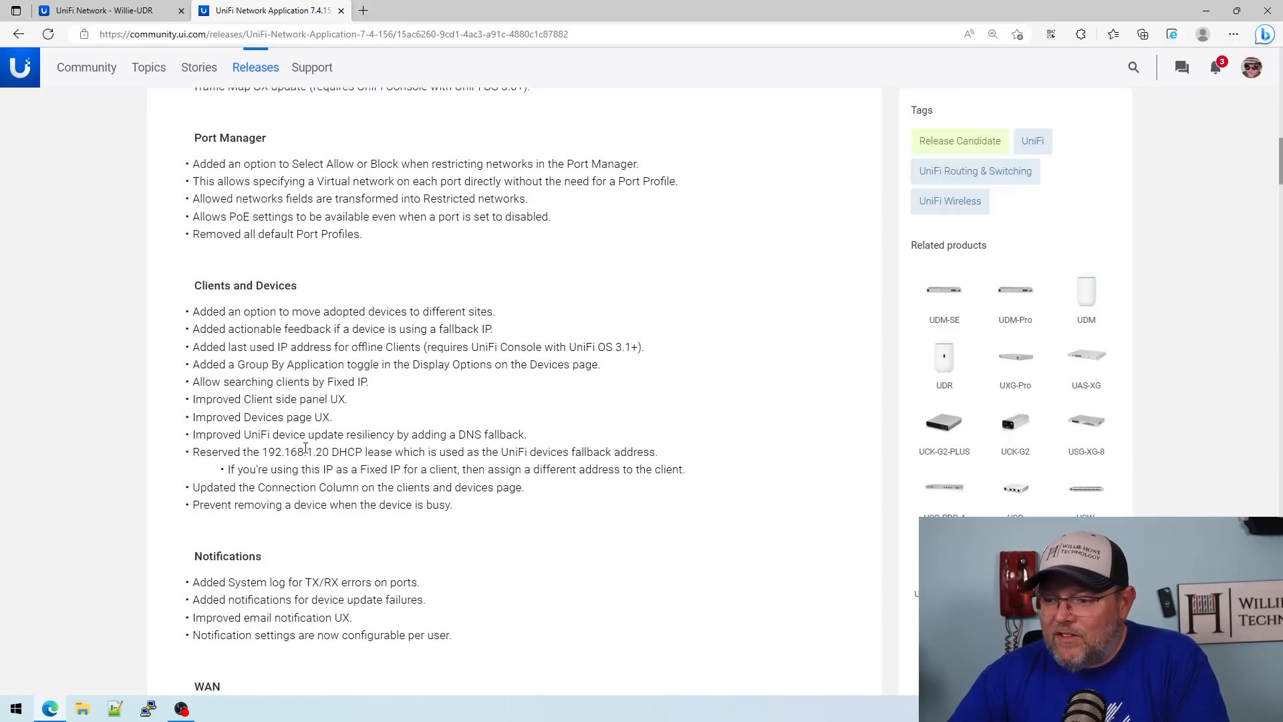
scroll(down, 3)
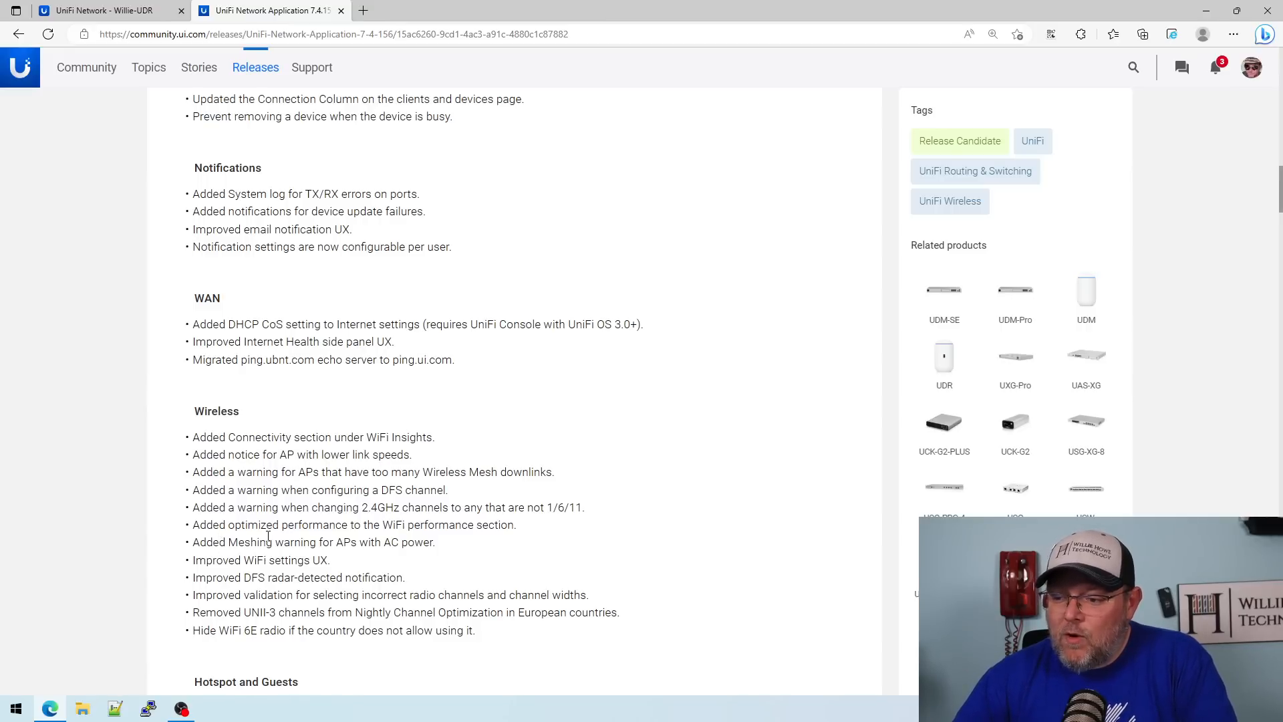
- Scroll through the Wireless, Hotspot and Guests, VPN and Application Firewall notes, highlighting a line
scroll(down, 3)
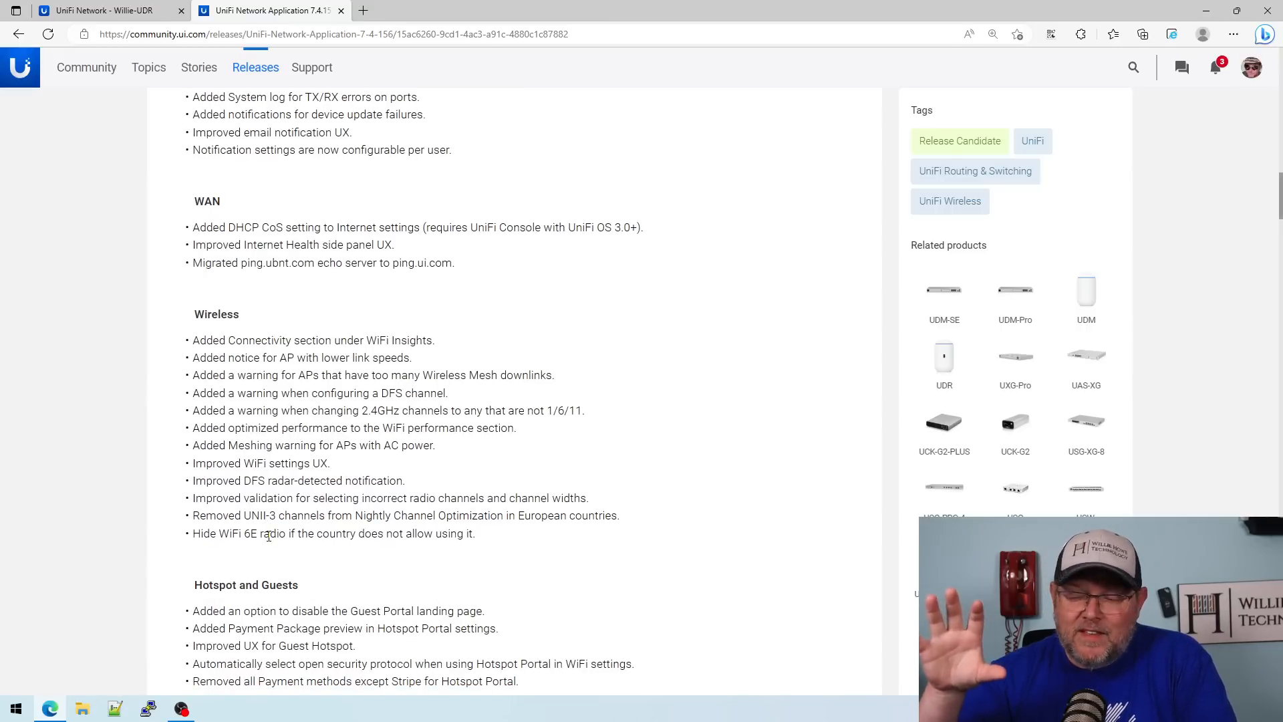
scroll(down, 3)
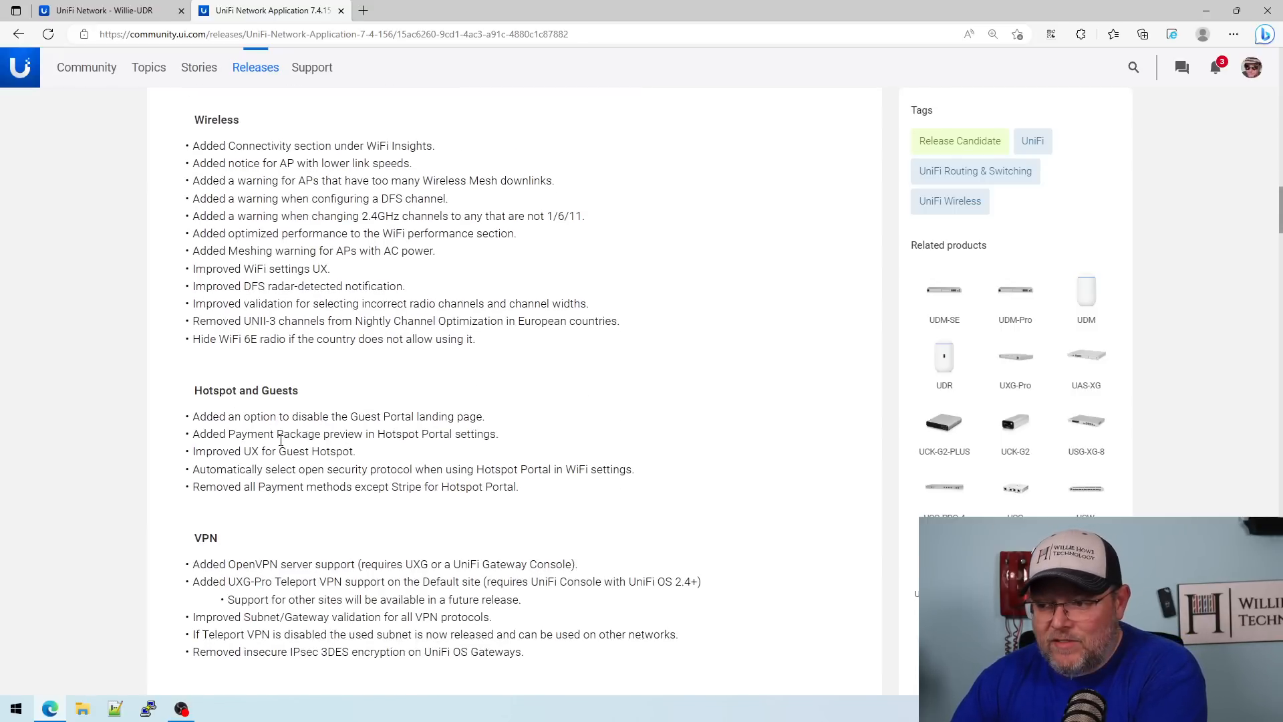
scroll(down, 3)
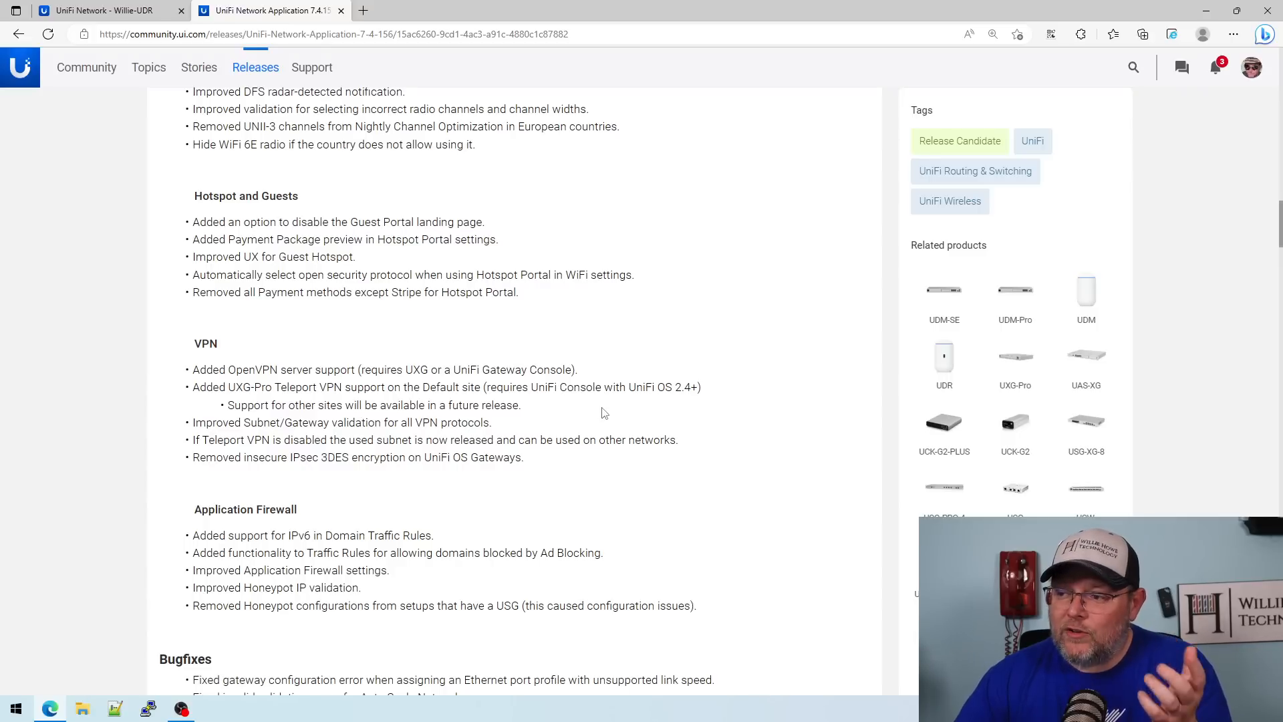
mouse_move(570, 455)
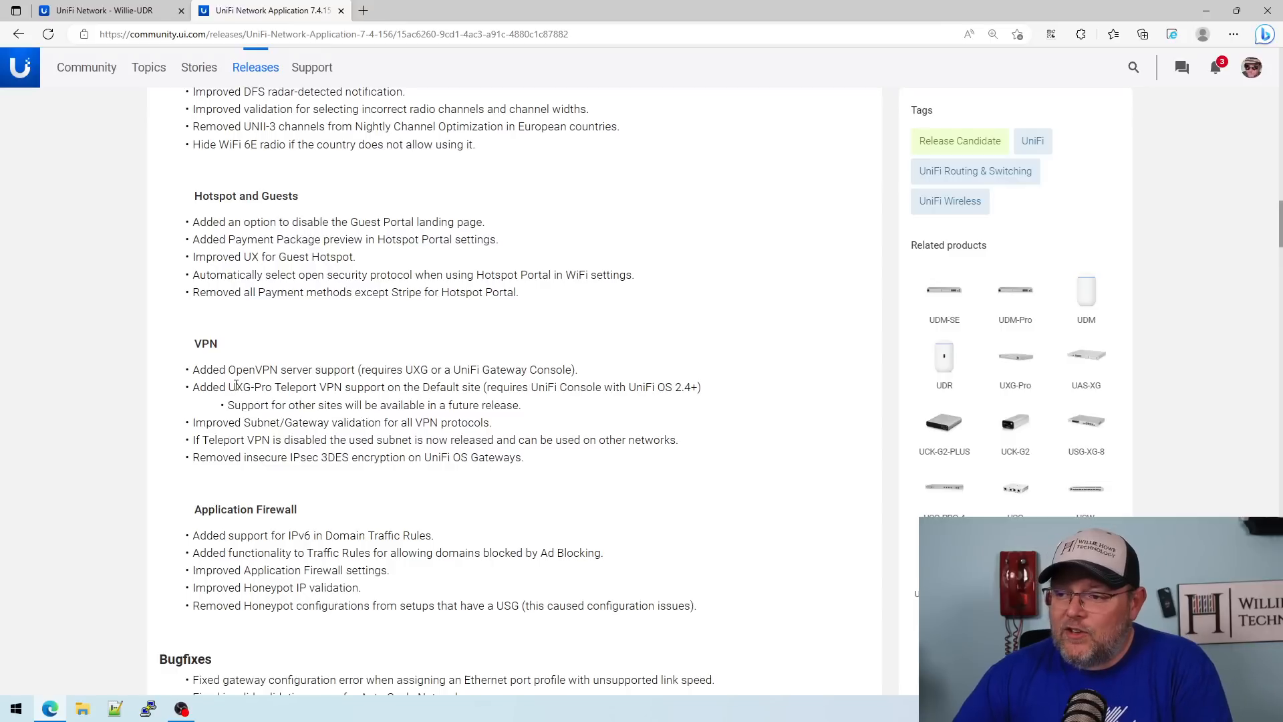
drag(229, 388, 429, 388)
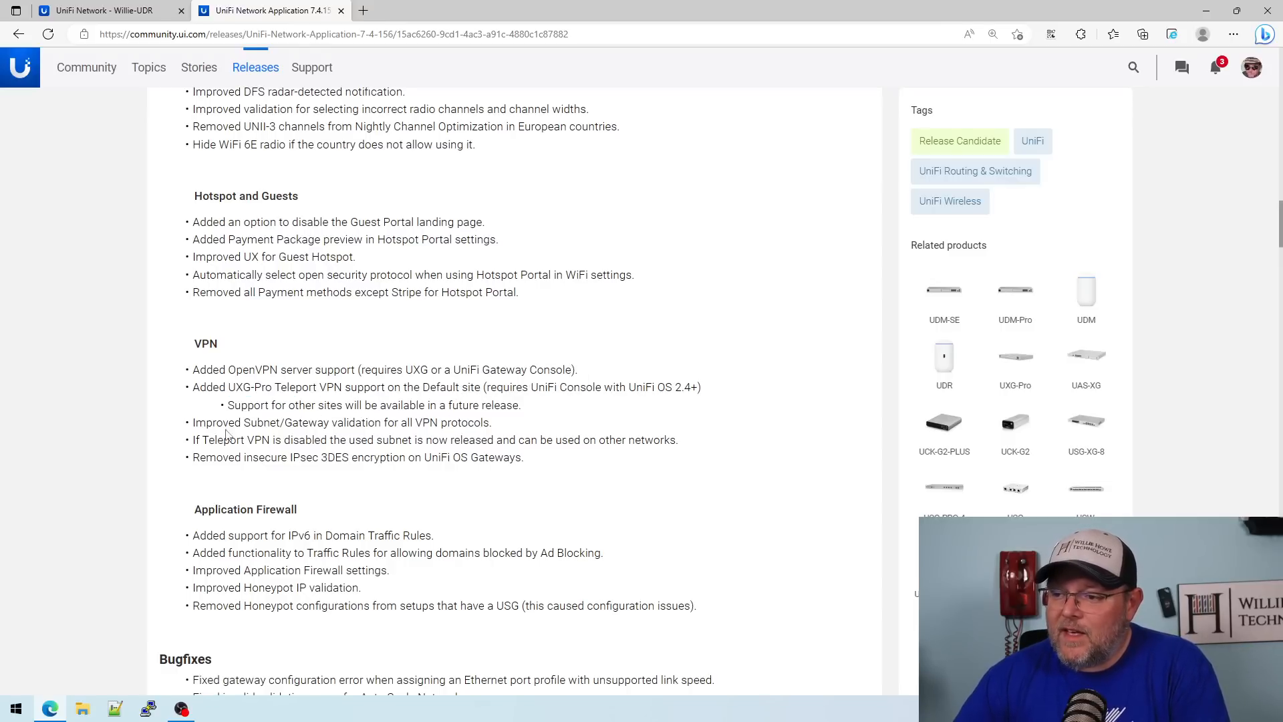
mouse_move(243, 478)
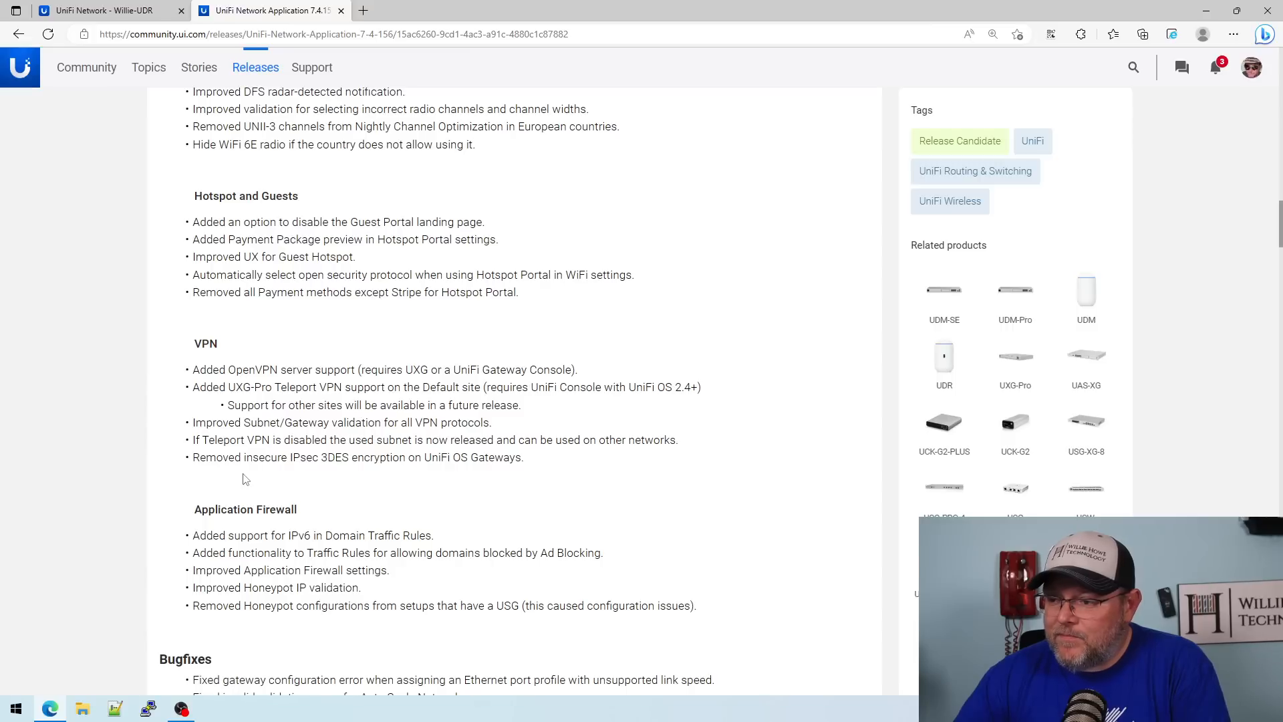
mouse_move(322, 436)
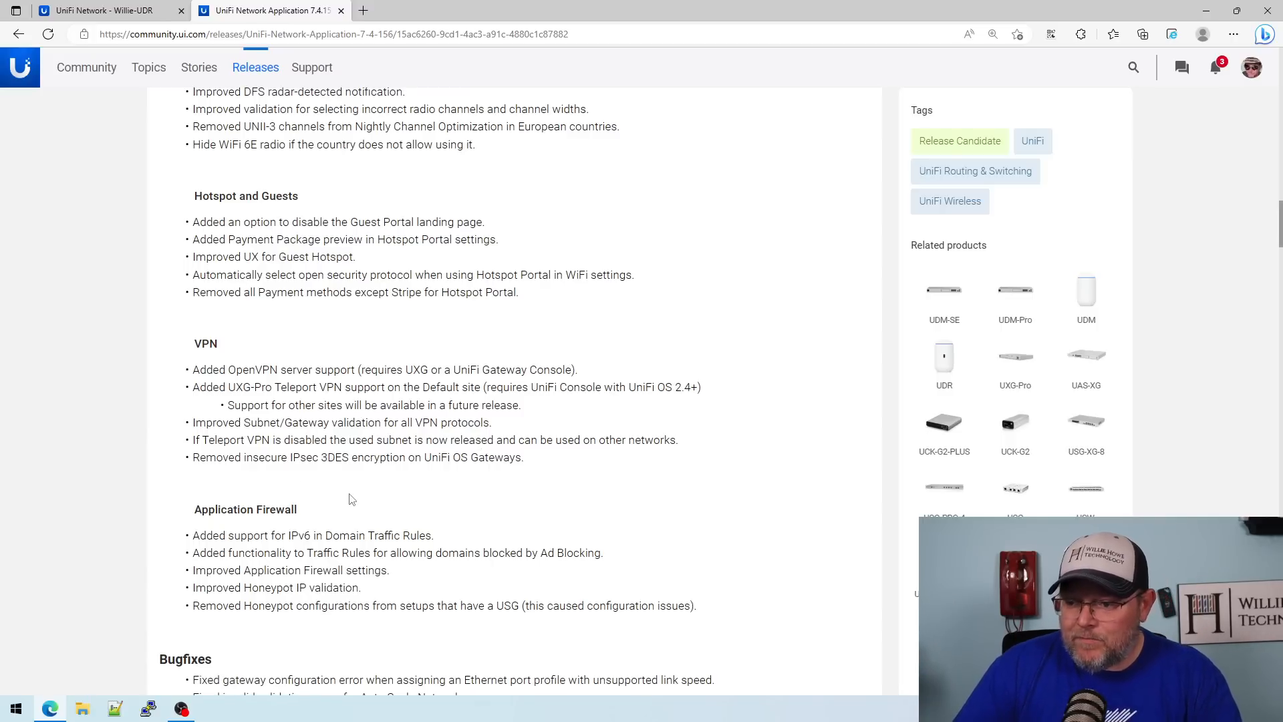
- Scroll down past Bugfixes to the Known issues and Additional information sections
scroll(down, 3)
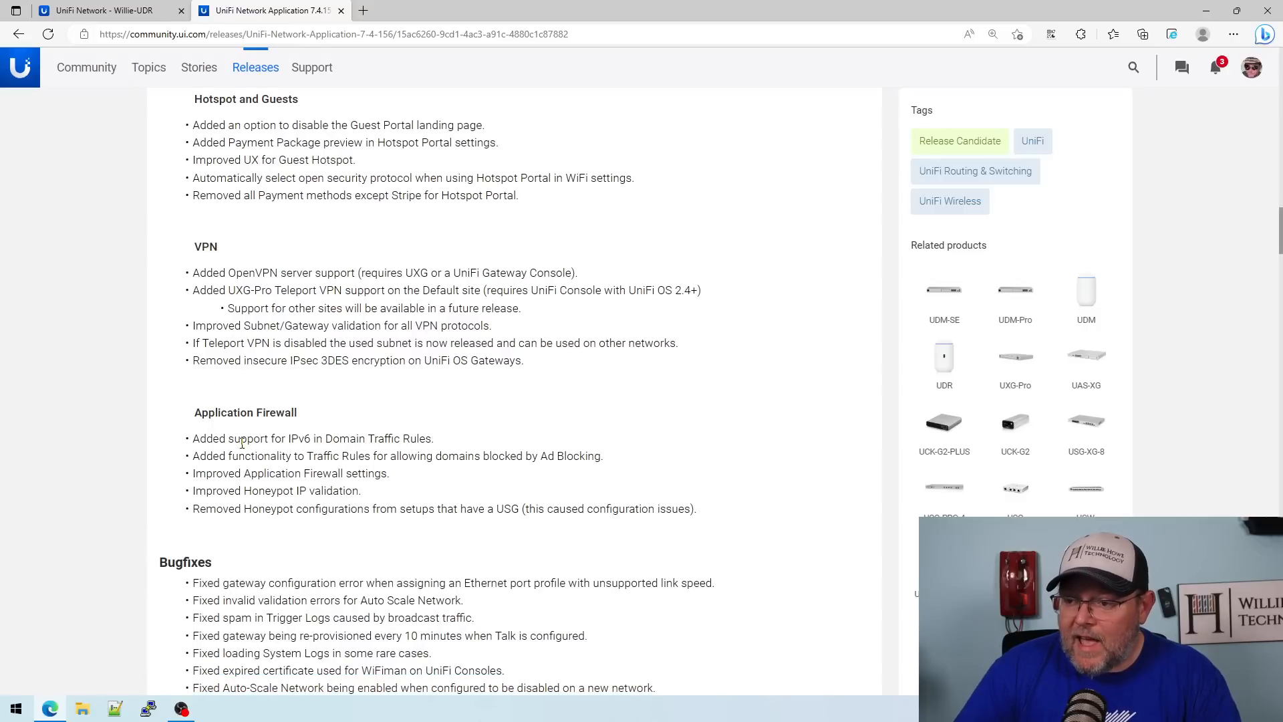
mouse_move(428, 505)
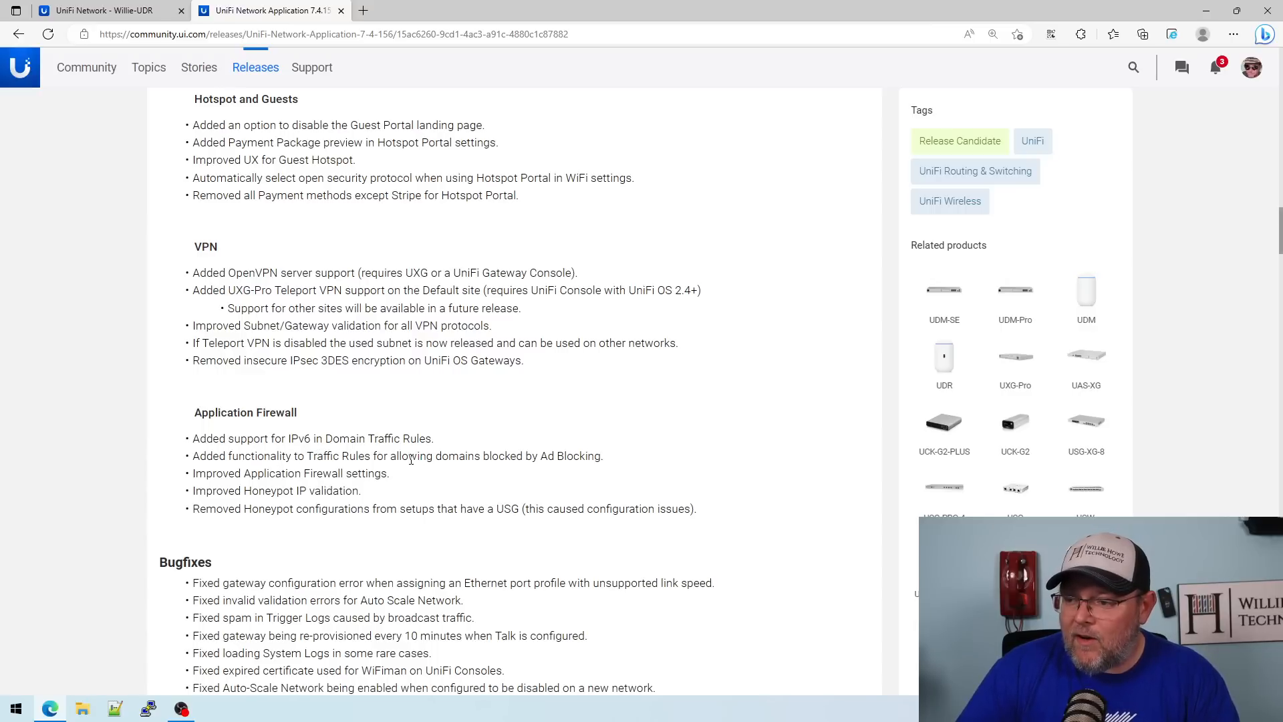
mouse_move(548, 460)
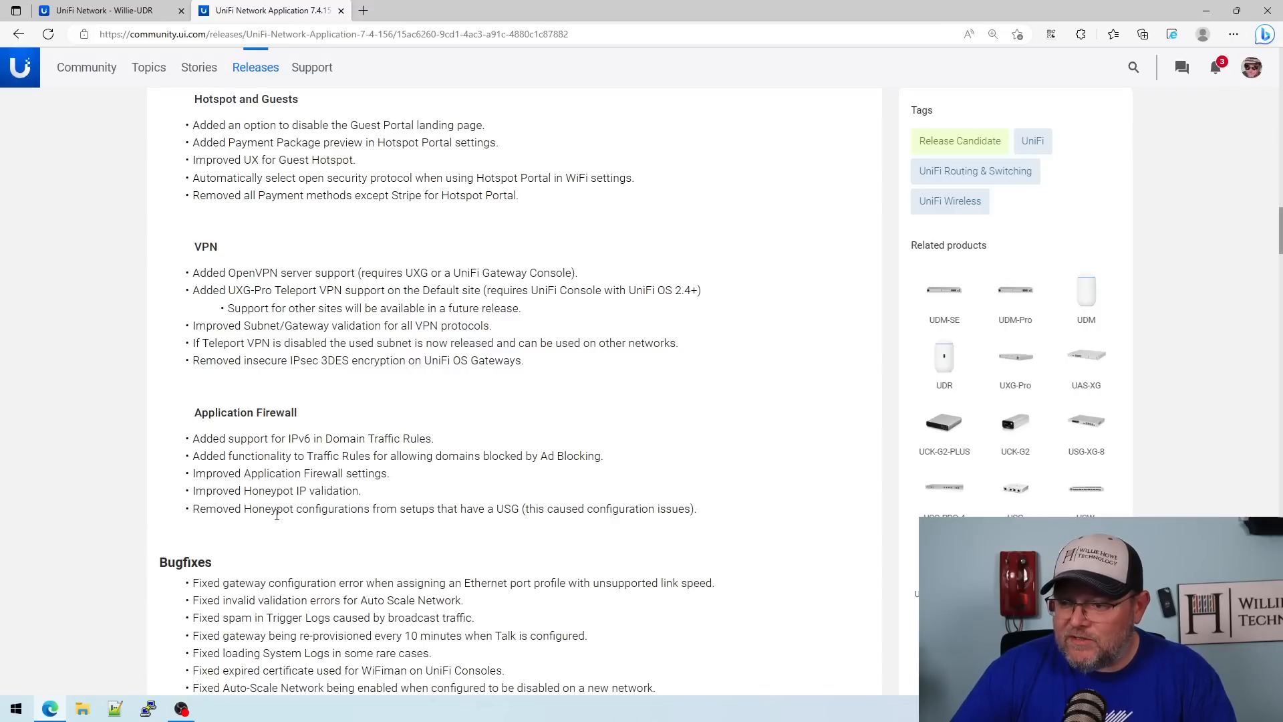
mouse_move(393, 522)
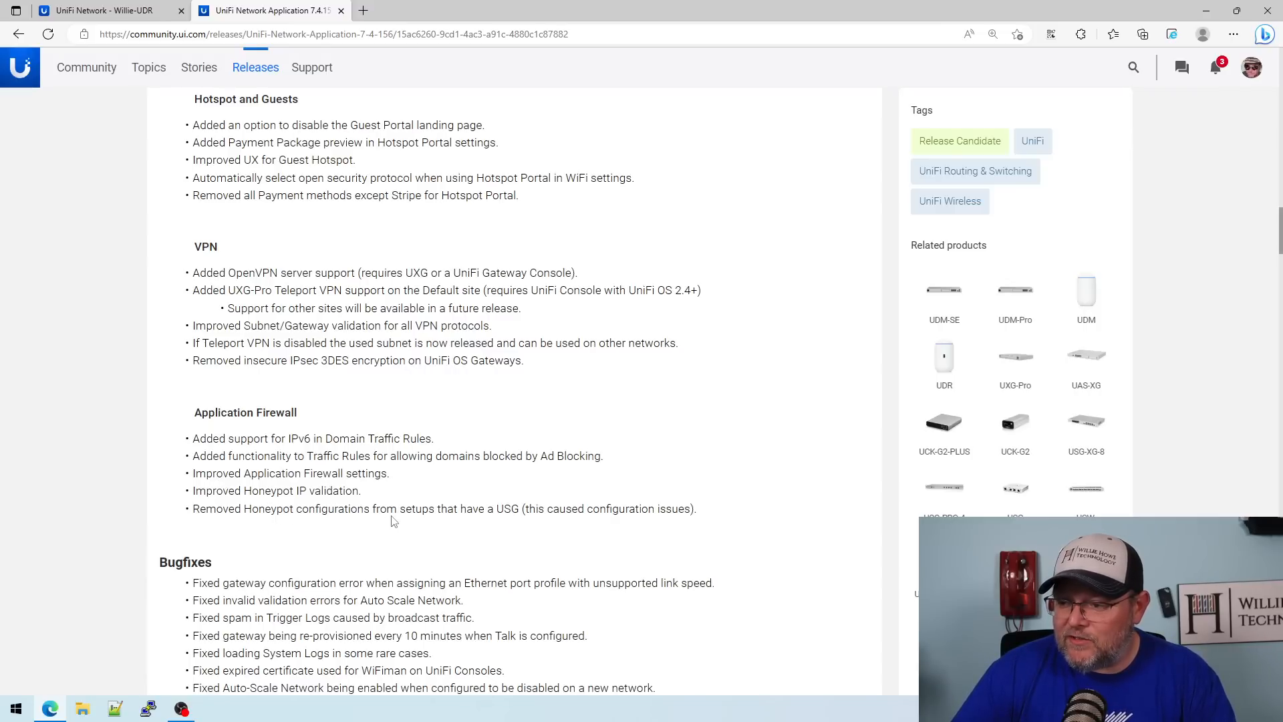
scroll(down, 3)
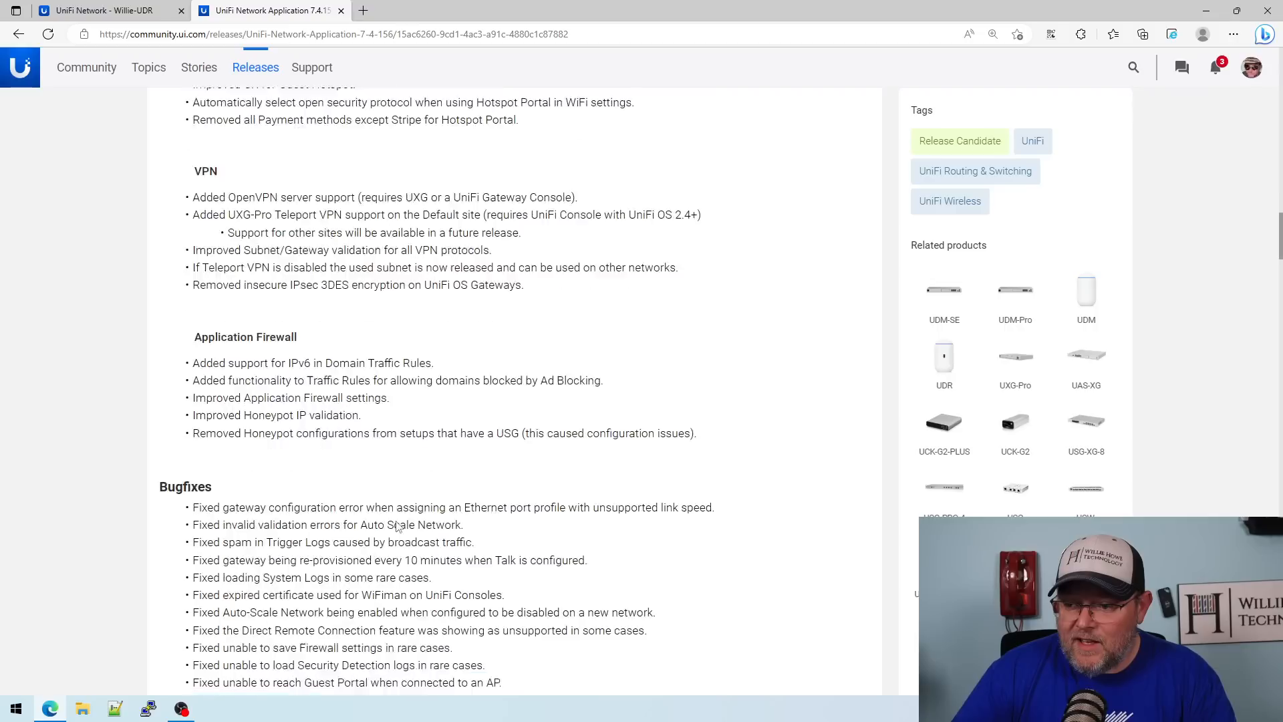
scroll(down, 3)
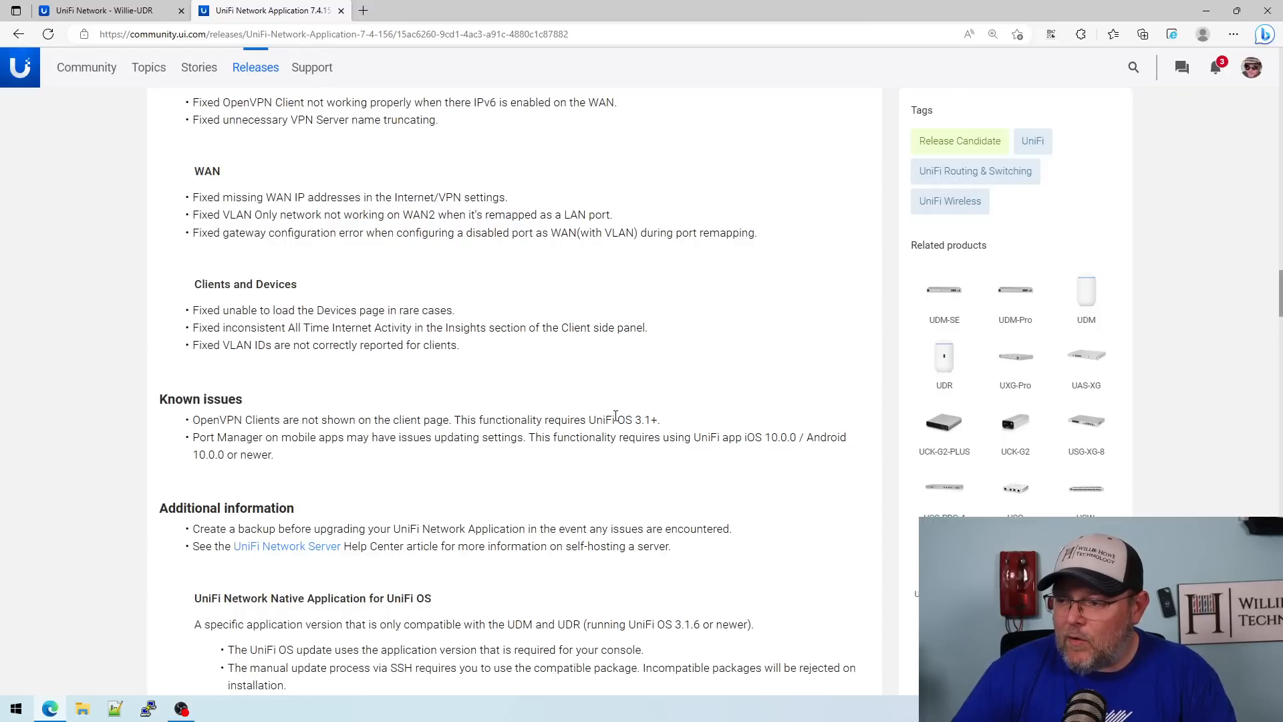
mouse_move(669, 429)
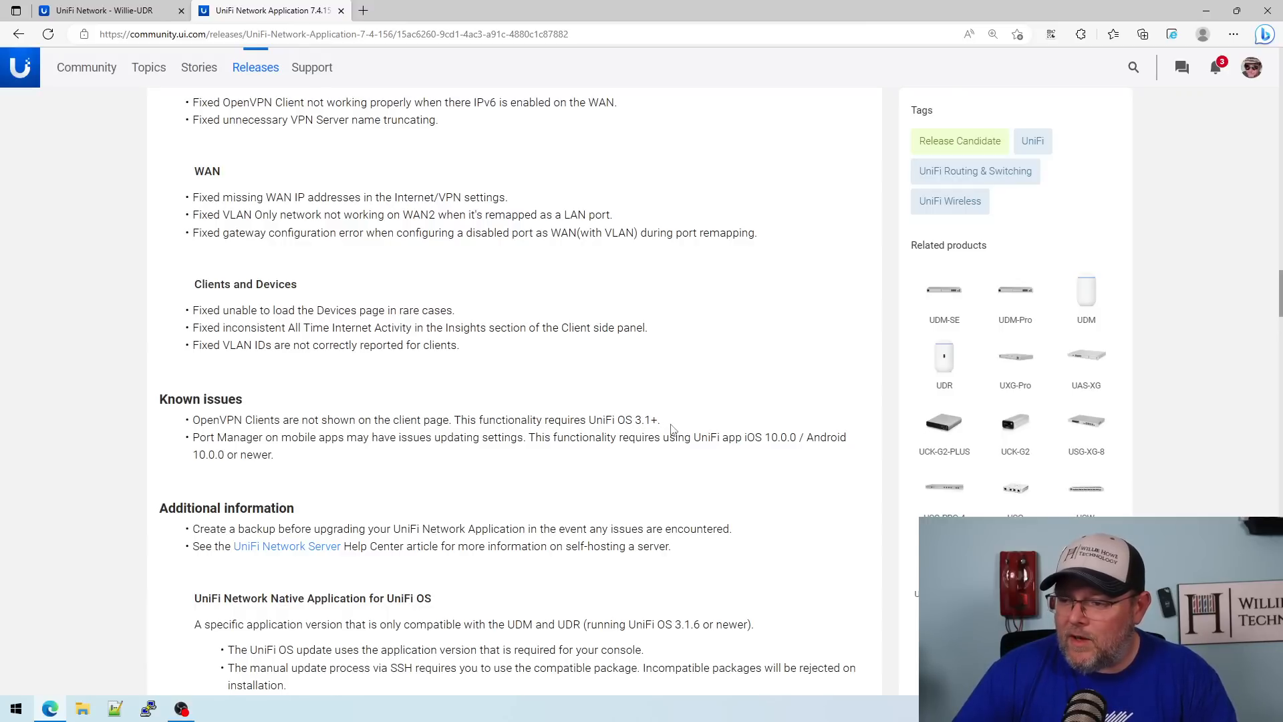